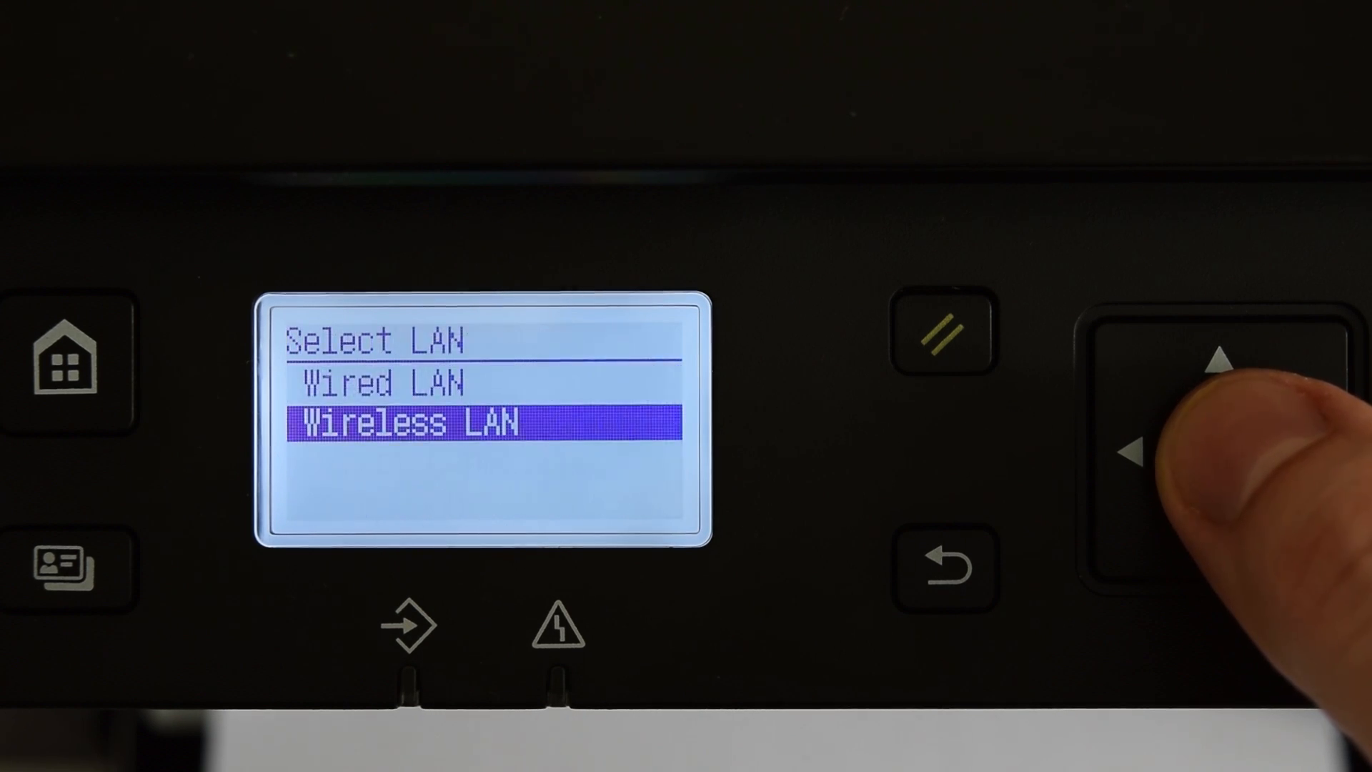
# Choose Wired LAN and check the IPv4 address settings, showing the printer at 192.168.1.2
pyautogui.click(1223, 449)
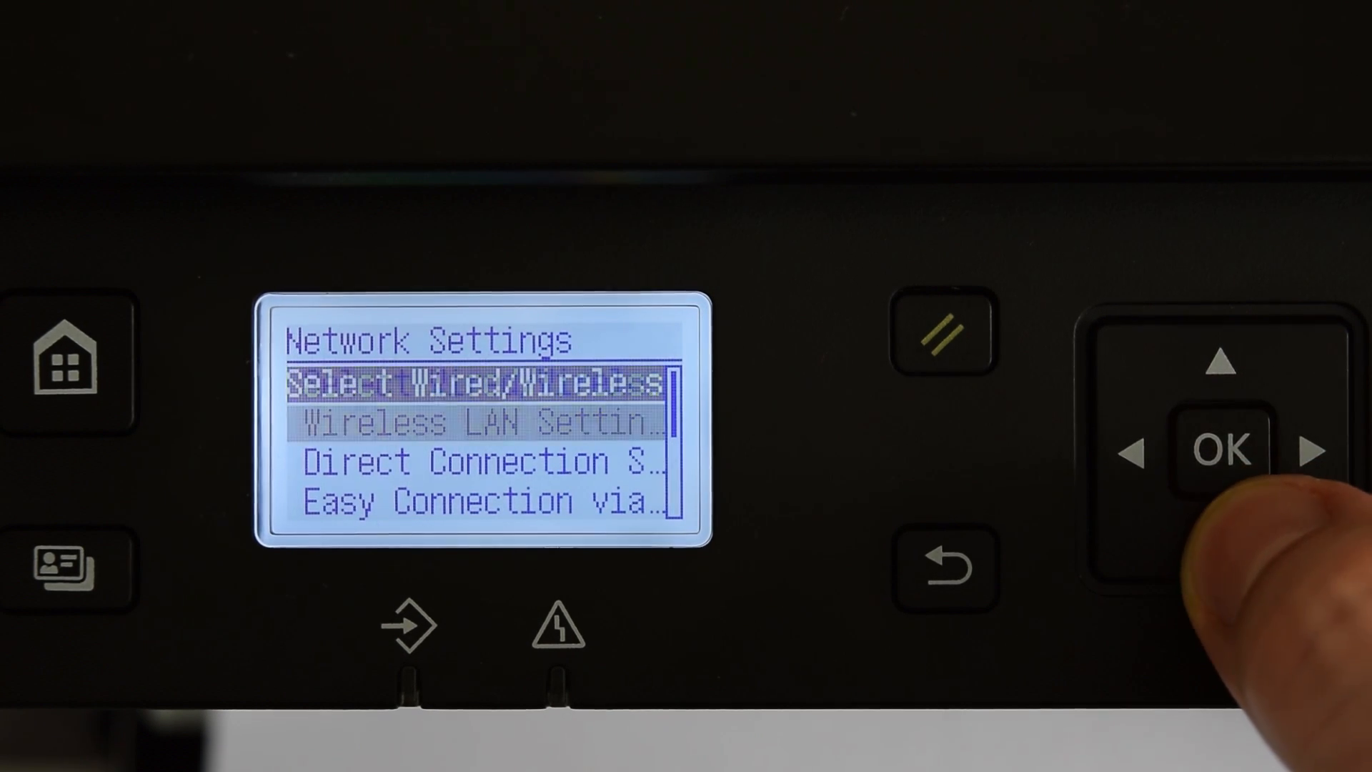
pyautogui.click(1222, 365)
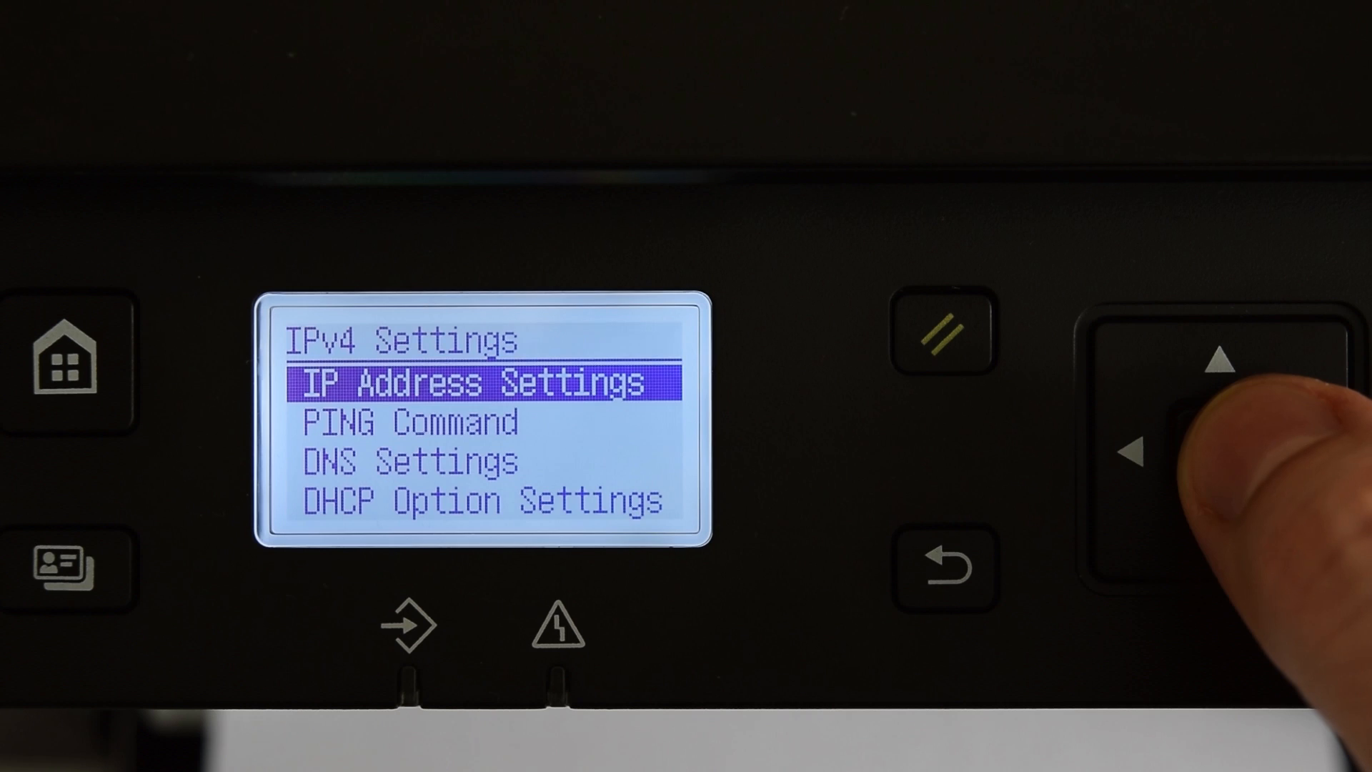
pyautogui.click(1222, 451)
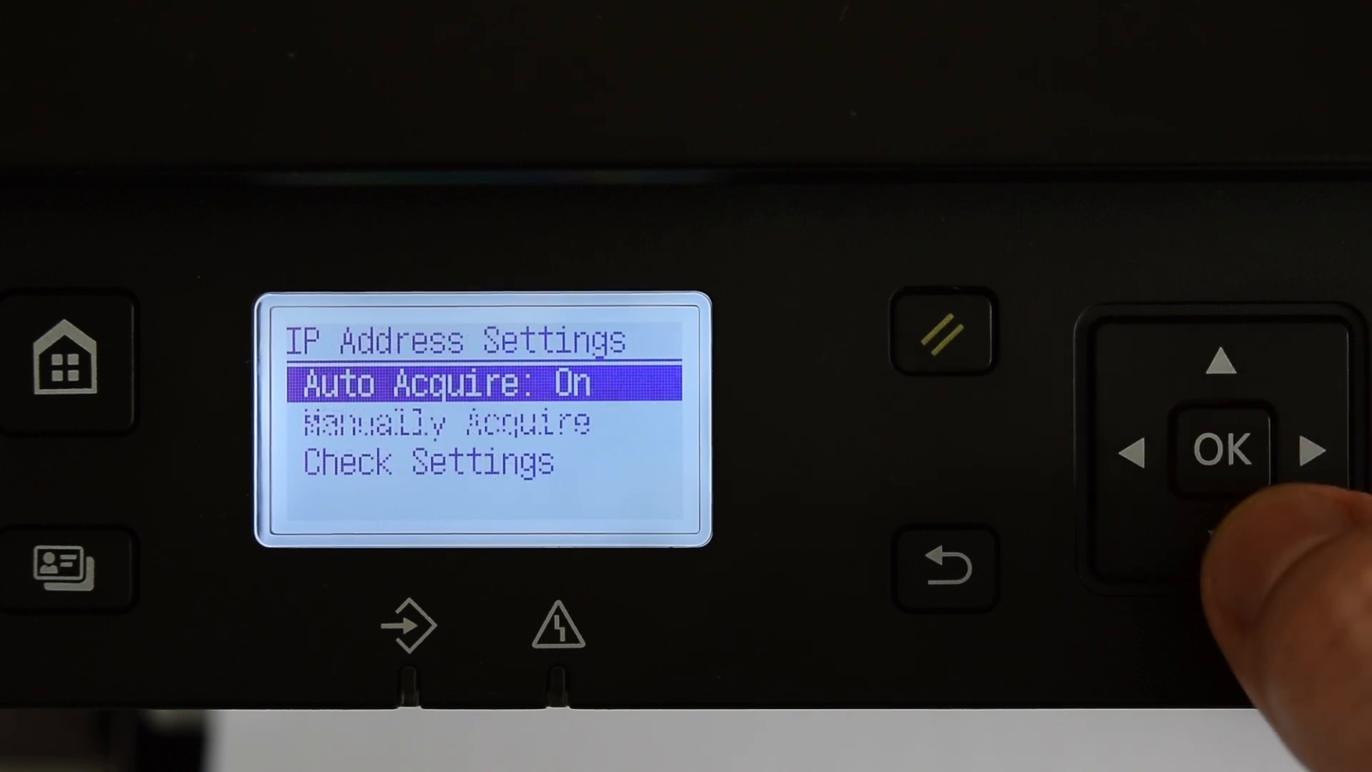
pyautogui.click(1222, 449)
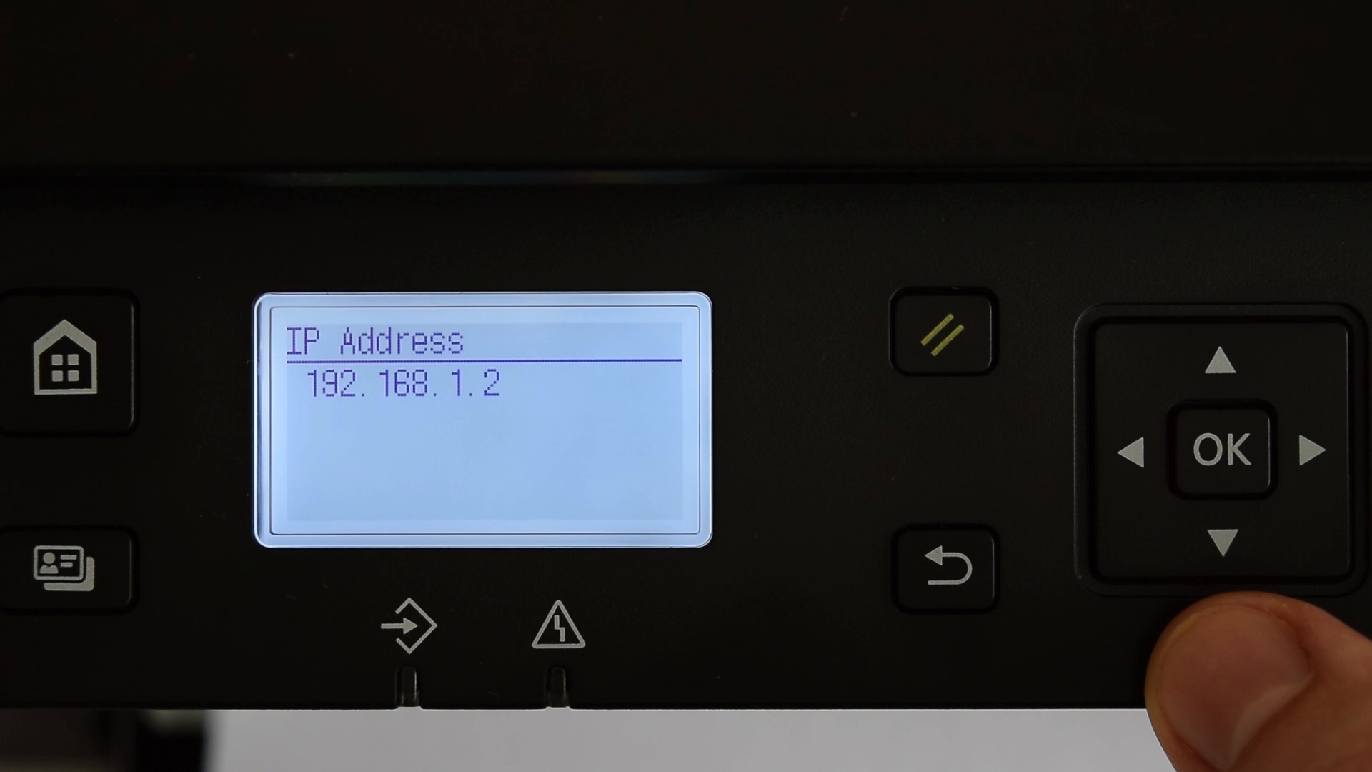
# Apply Auto Acquire with Protocol DHCP and Auto IP On
pyautogui.click(1223, 450)
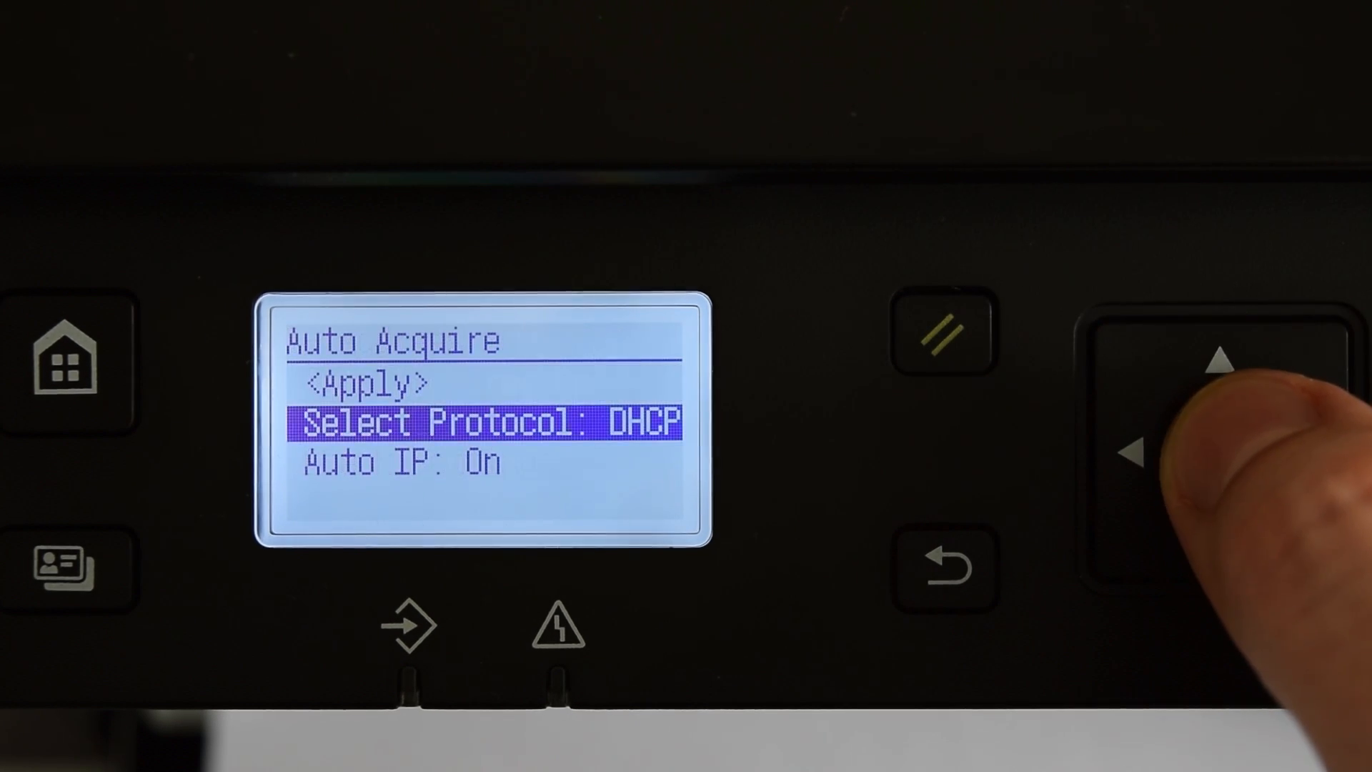
pyautogui.click(1222, 447)
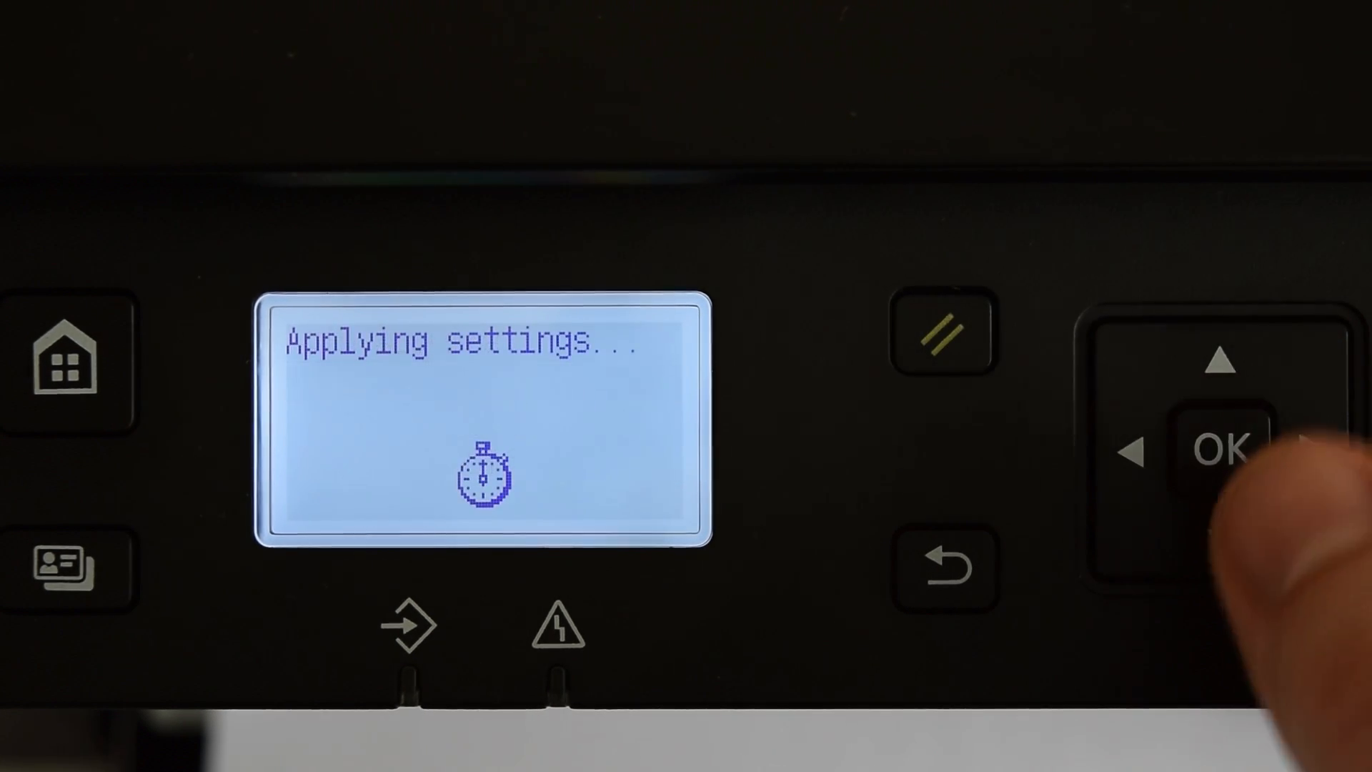
pyautogui.click(1222, 449)
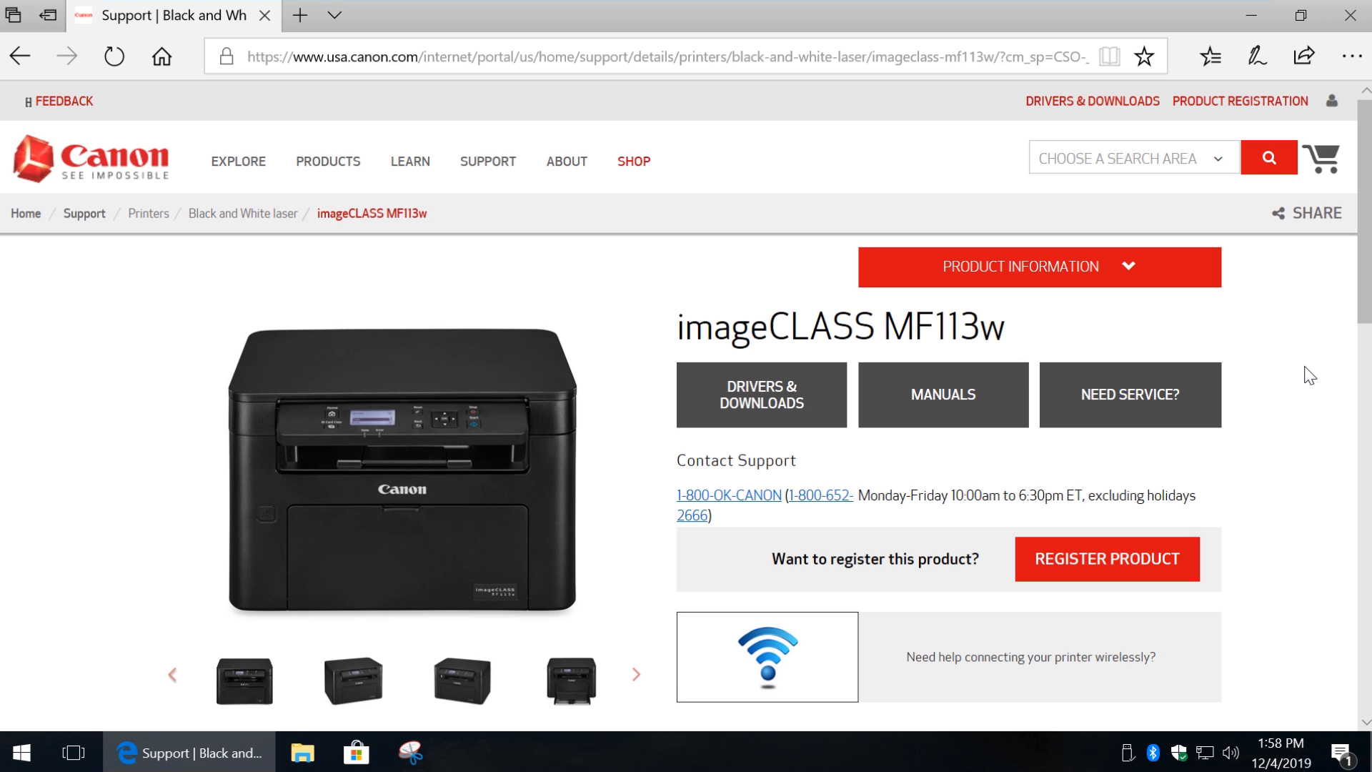
# Download the recommended 64-bit MF113w MFDrivers package from Drivers & Downloads and run the .exe
pyautogui.click(759, 395)
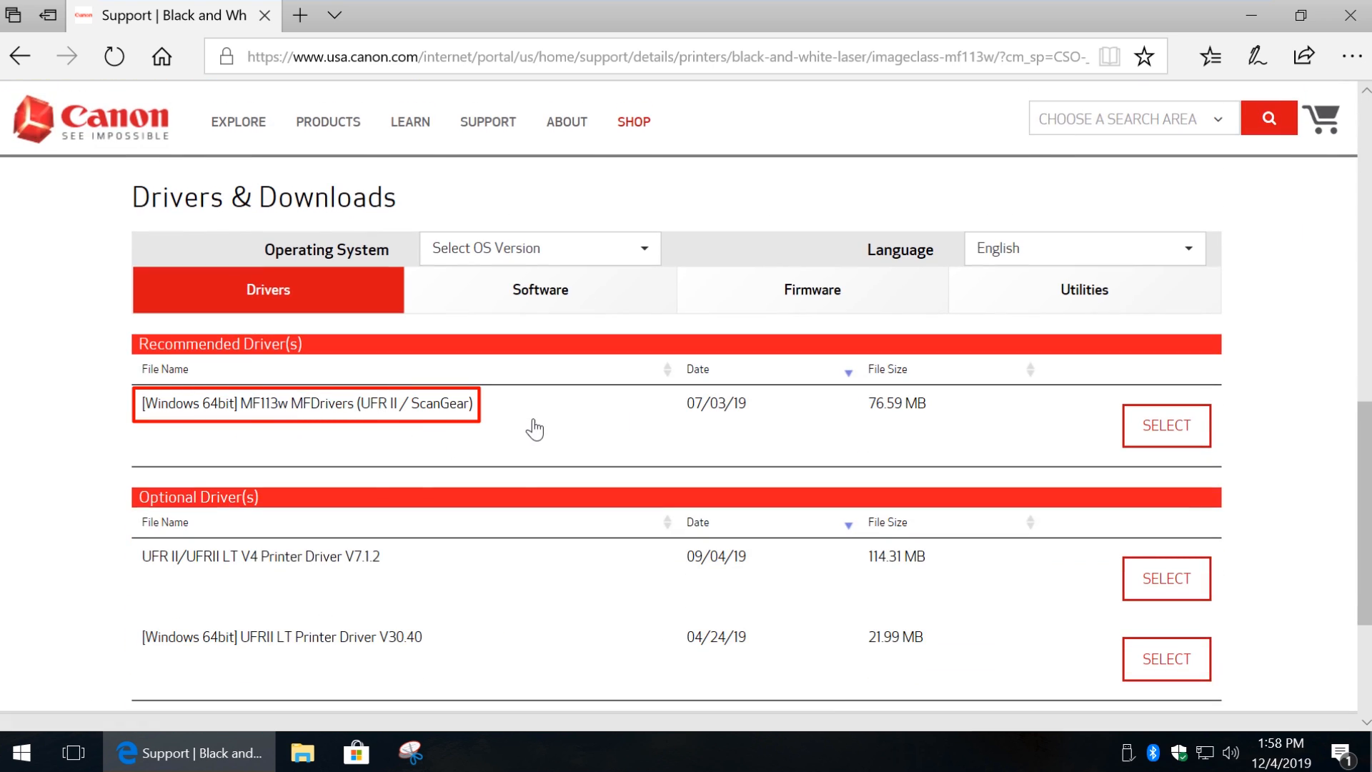
pyautogui.click(1166, 426)
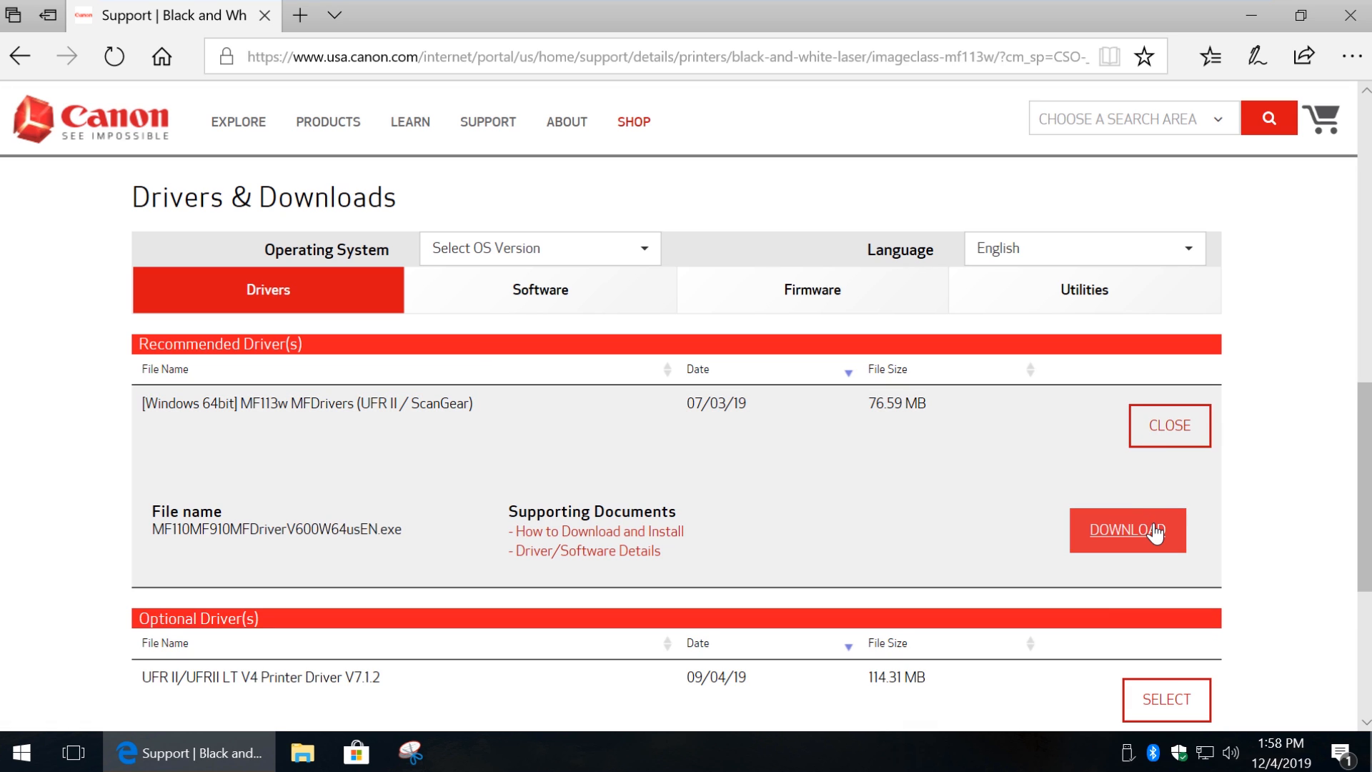
pyautogui.click(1127, 529)
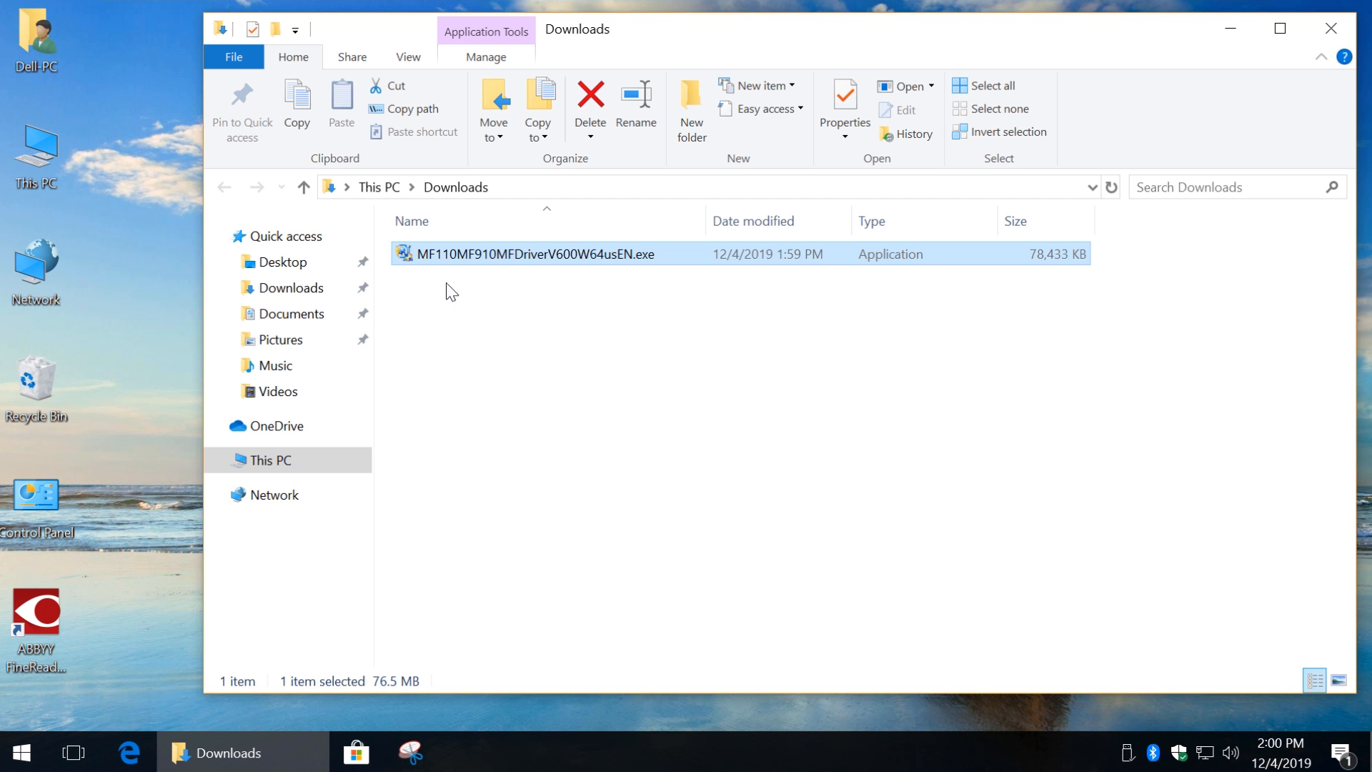
pyautogui.doubleClick(533, 253)
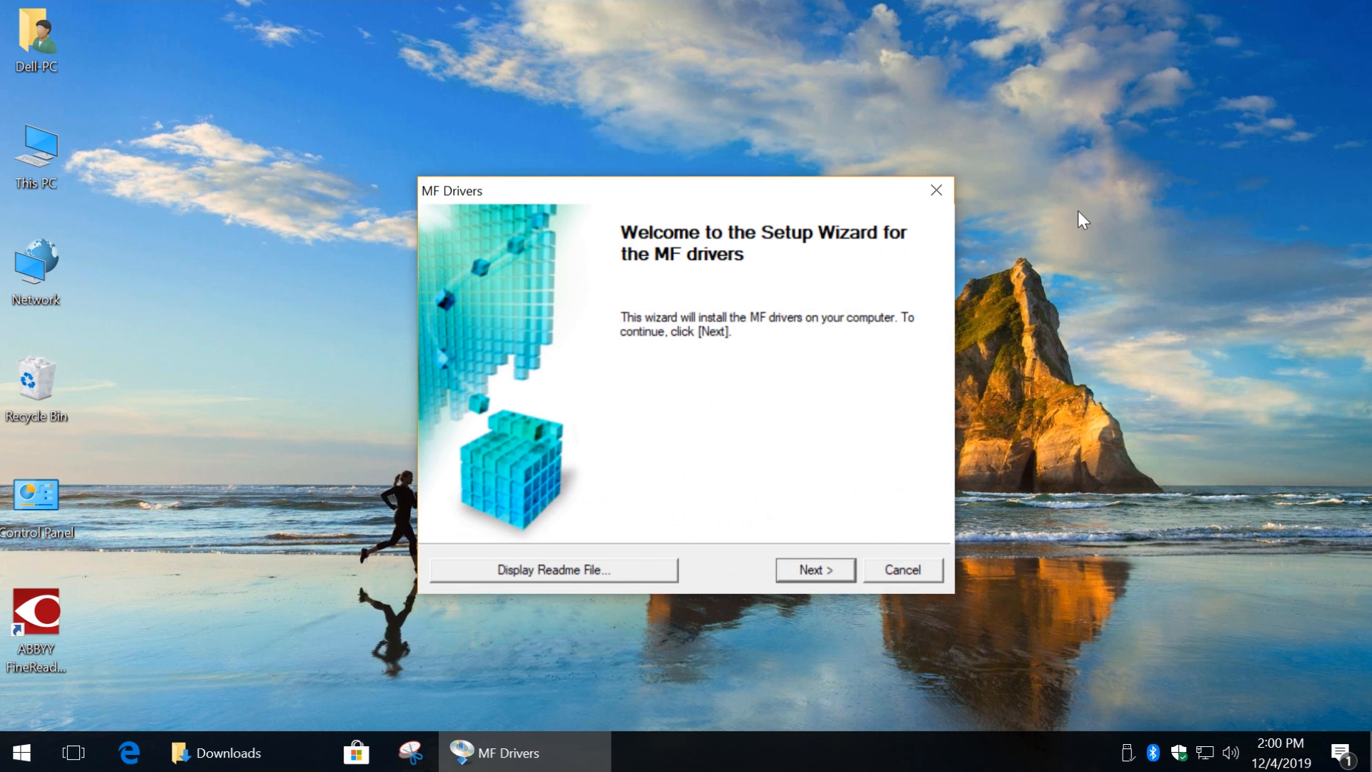
# Accept the license, keep Network Connection, and allow the firewall block to be removed
pyautogui.click(813, 571)
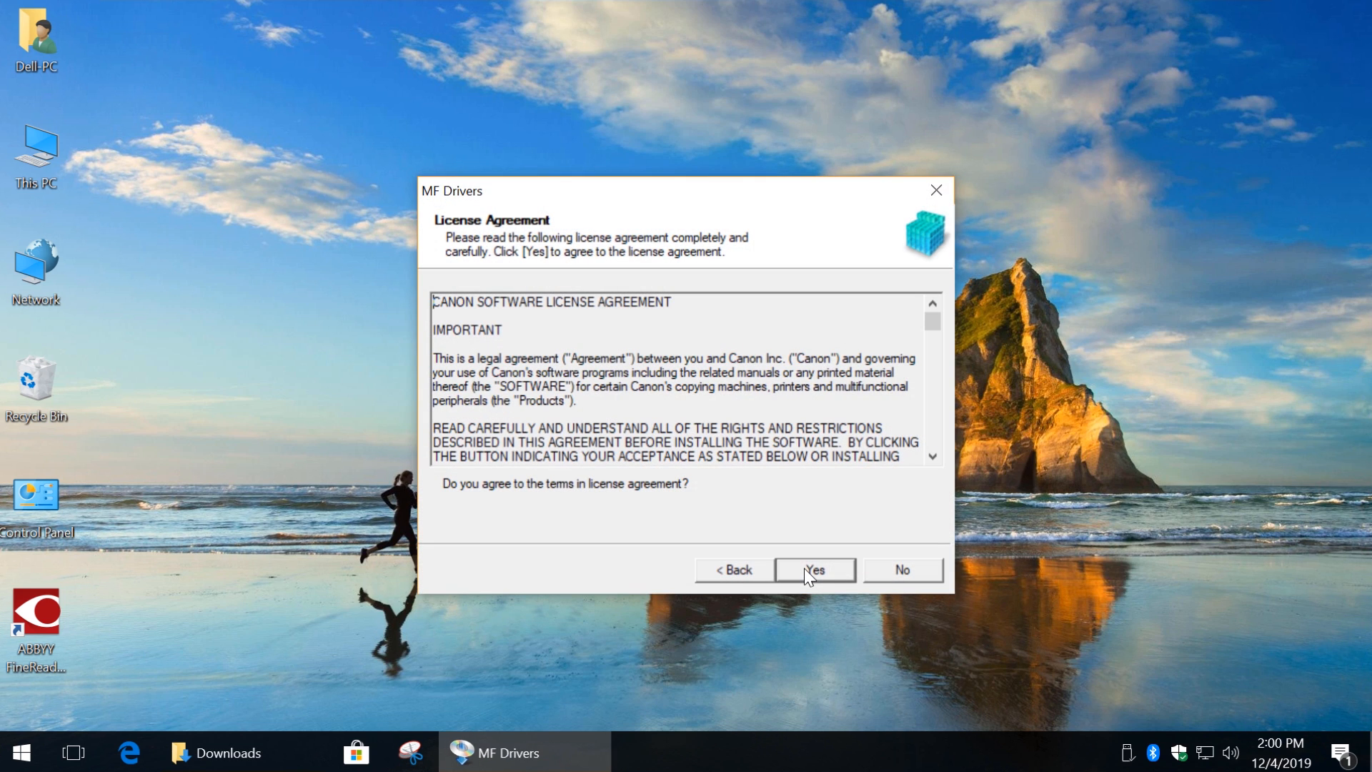
pyautogui.click(813, 570)
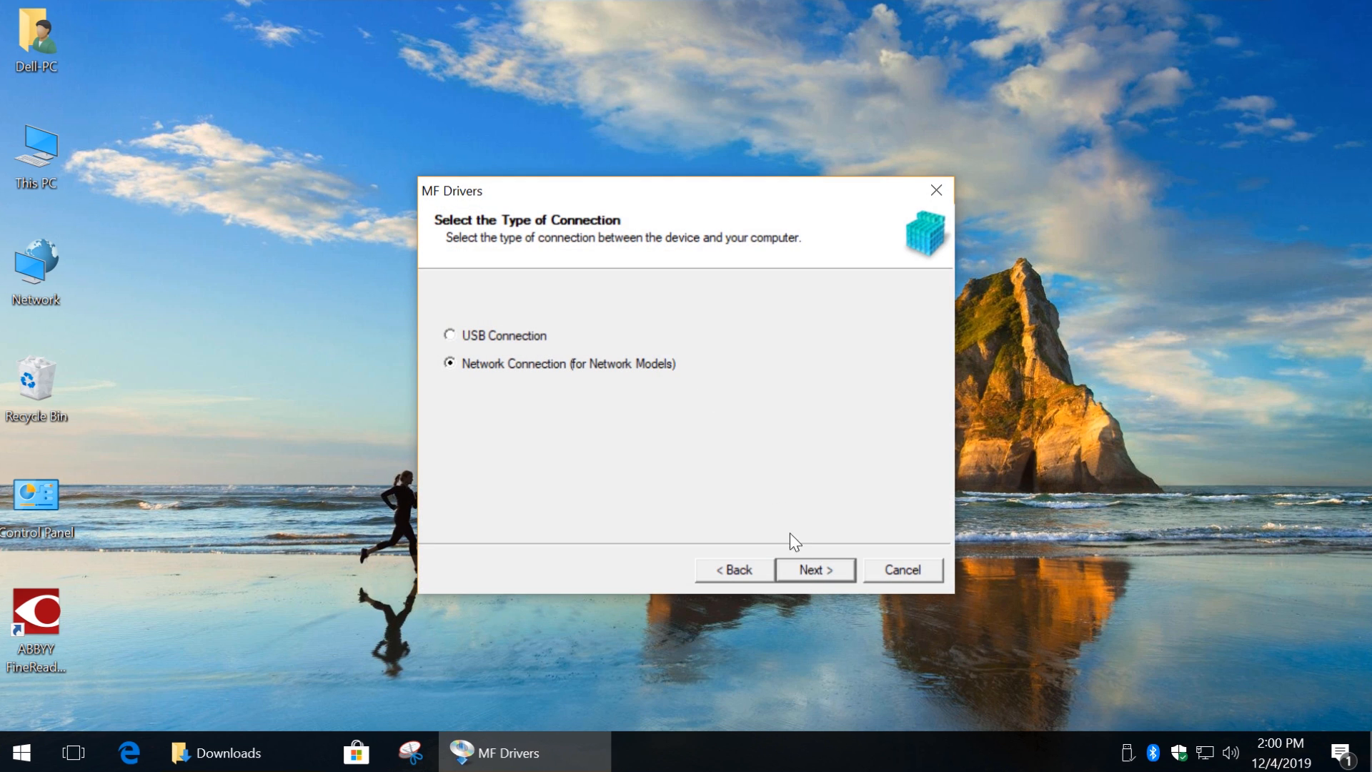
pyautogui.click(814, 570)
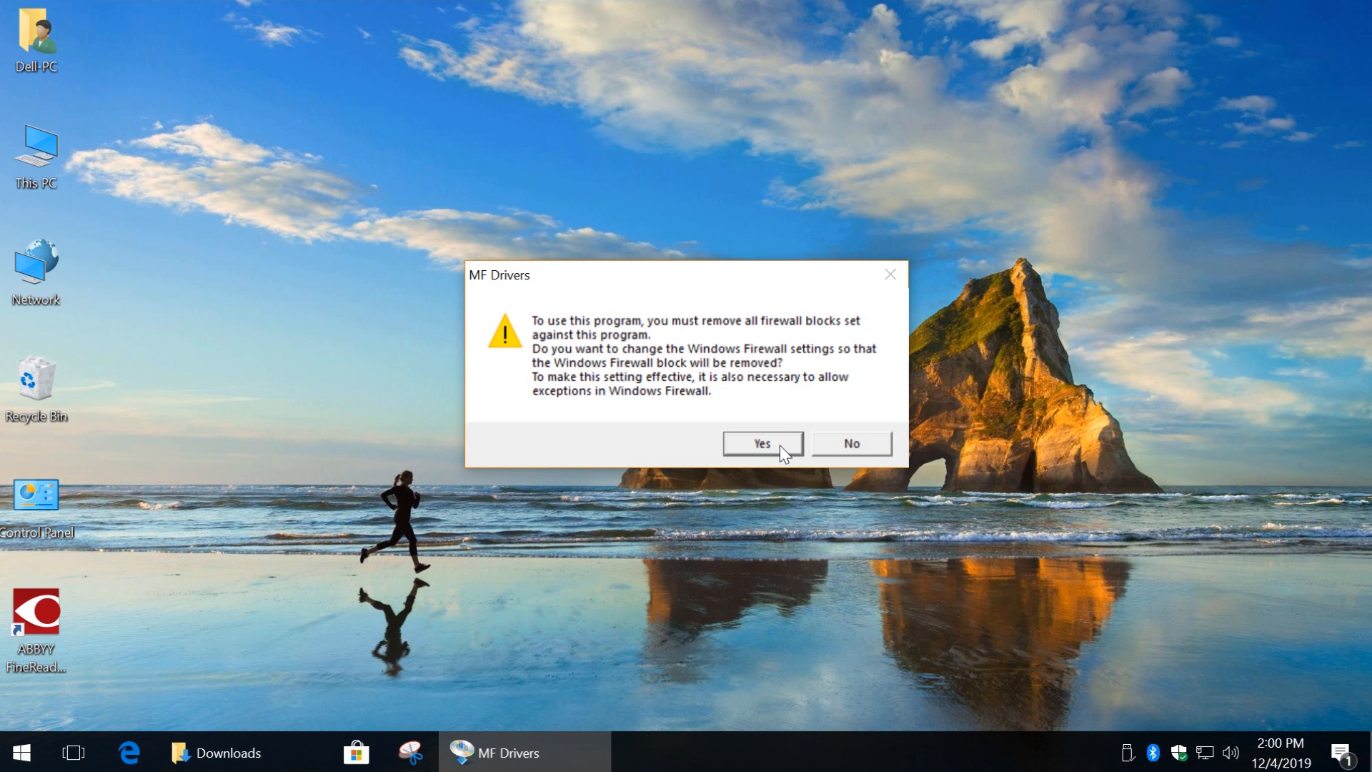
pyautogui.click(760, 443)
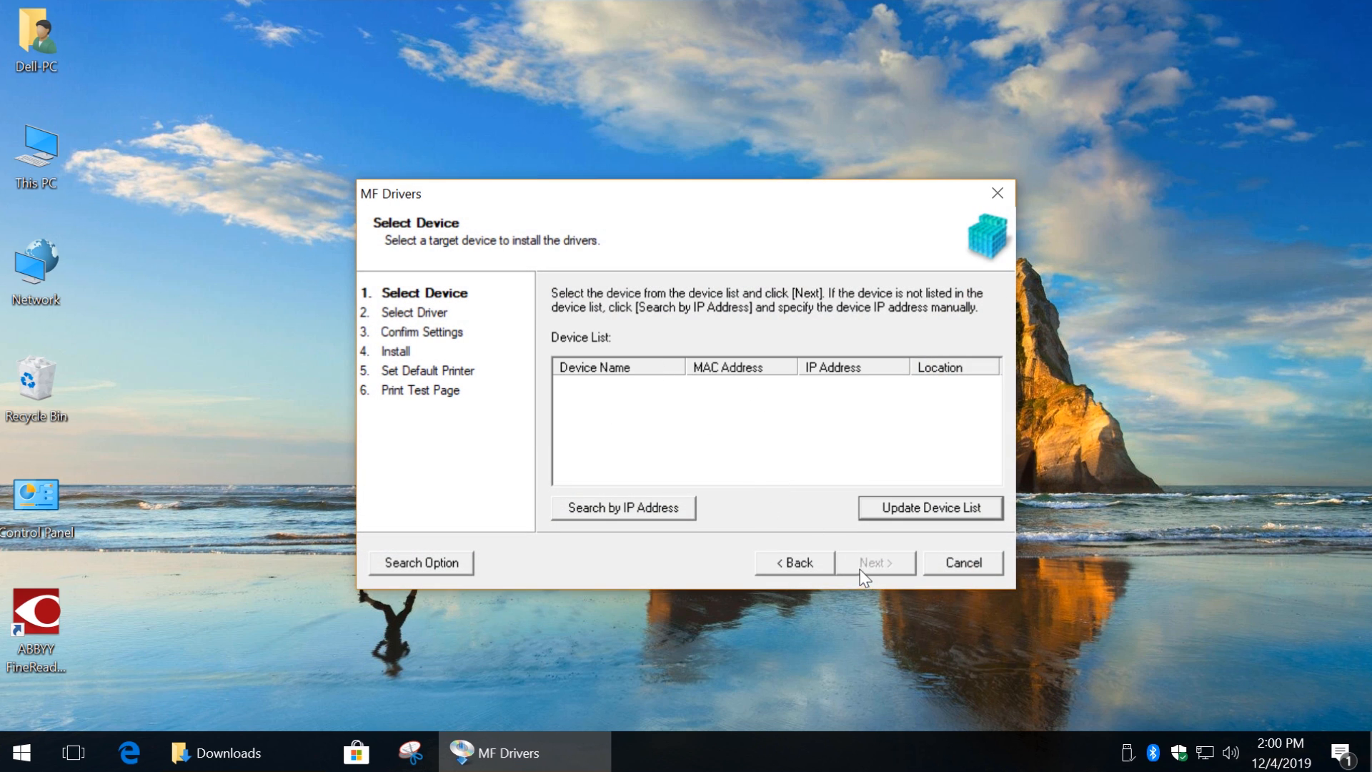
# Search for the printer by IP address 192.168.1.2 and find the MF110/910 device
pyautogui.click(622, 507)
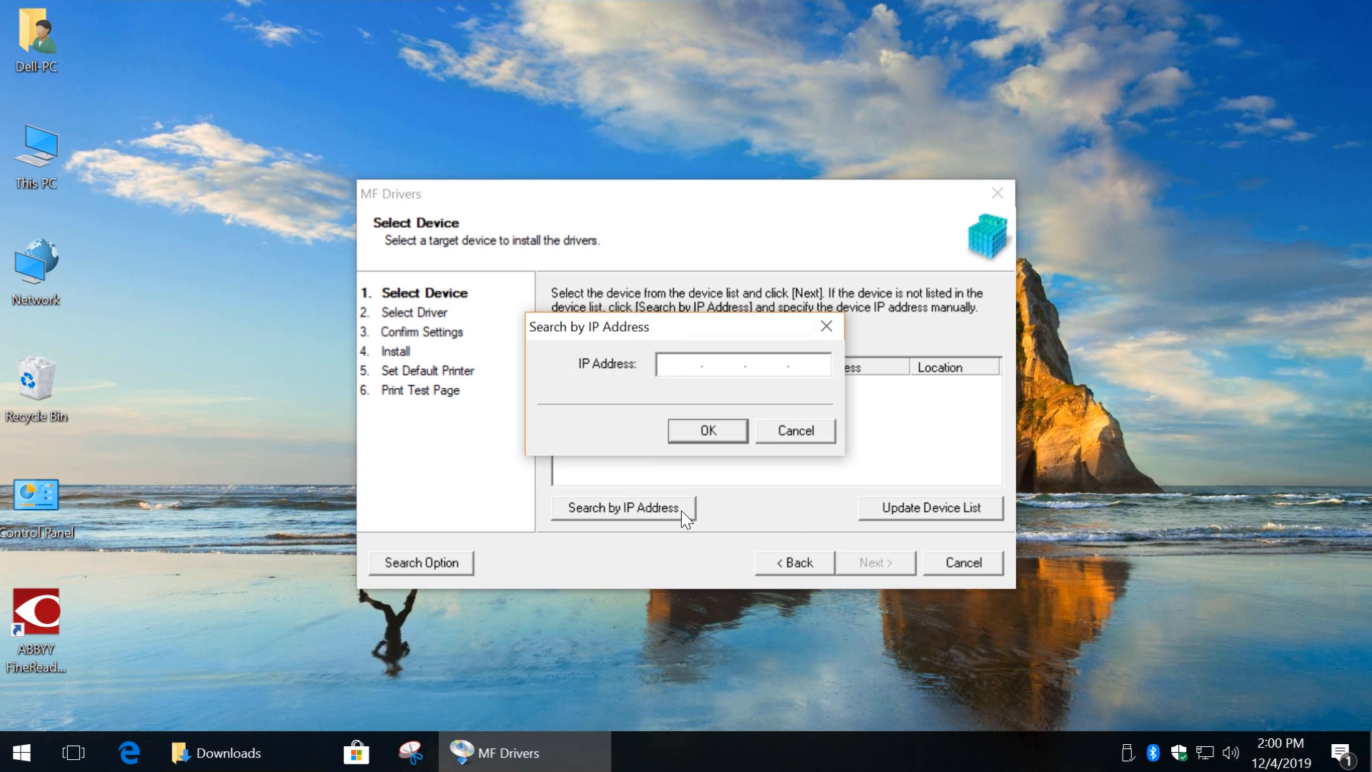
pyautogui.write('192168.1.2')
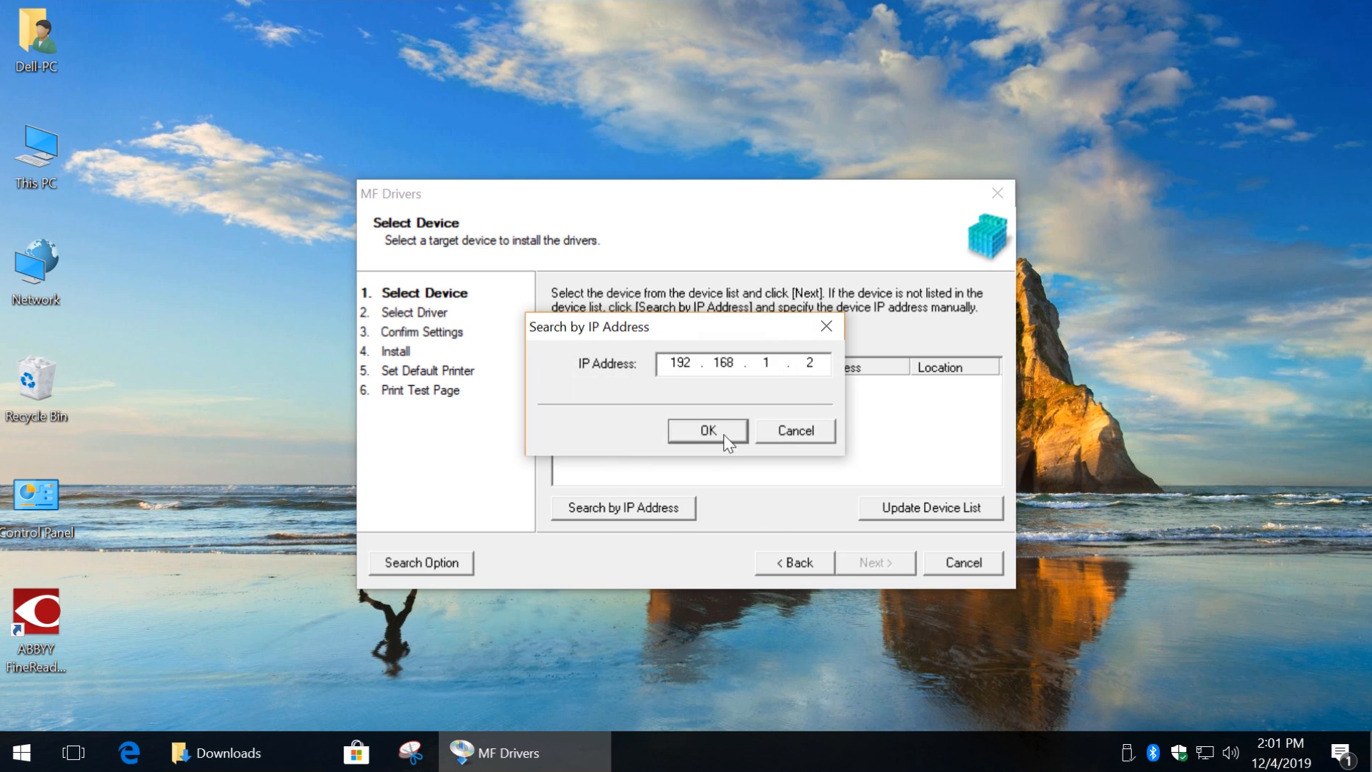
pyautogui.click(707, 430)
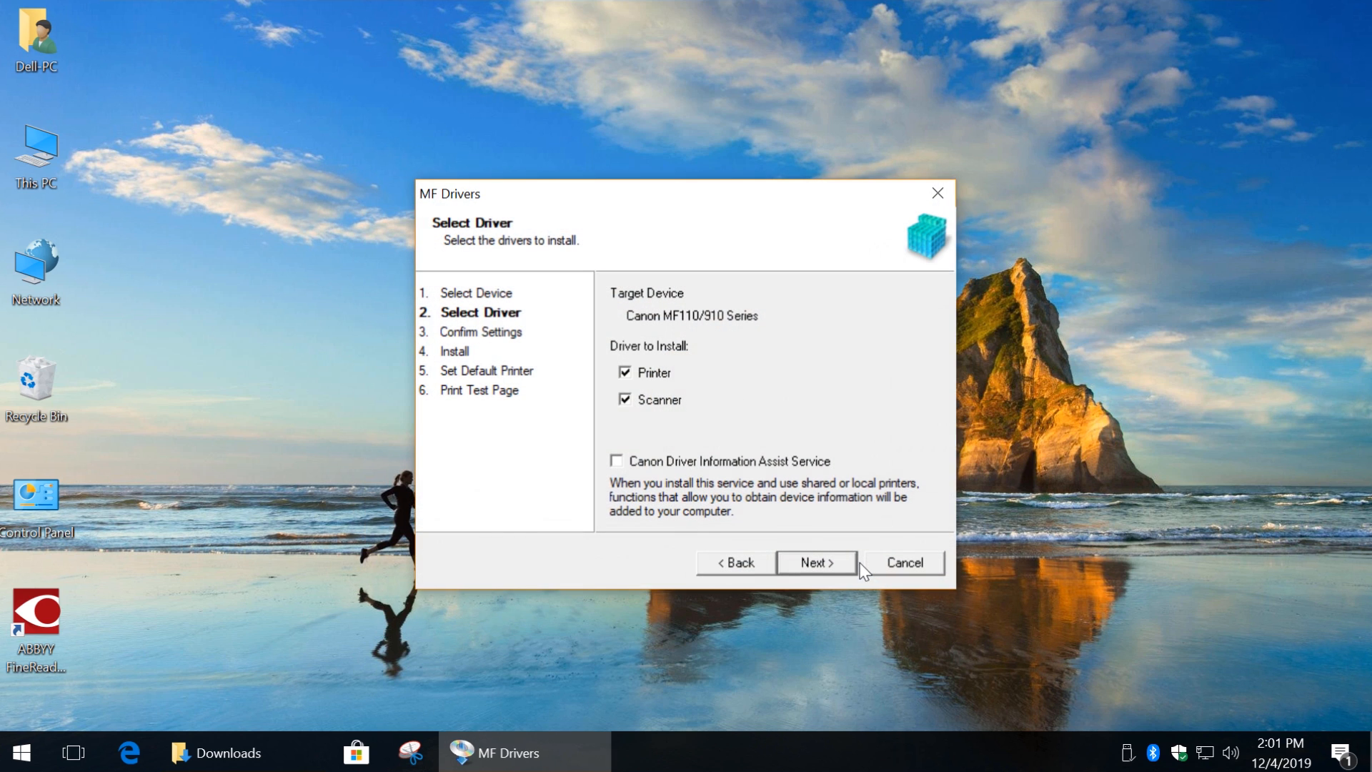
pyautogui.moveTo(795, 549)
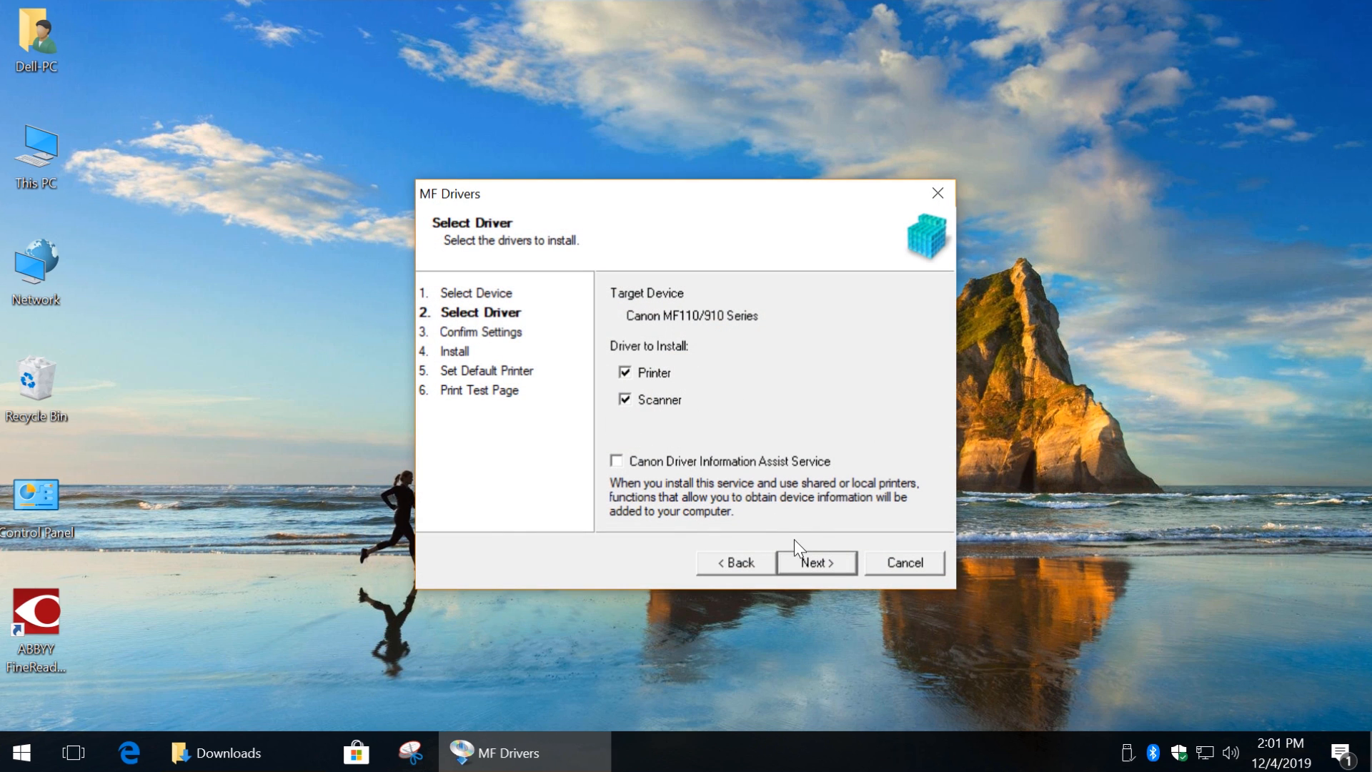
# Keep printer and scanner drivers, accept the printer name and port, and start installing
pyautogui.click(813, 562)
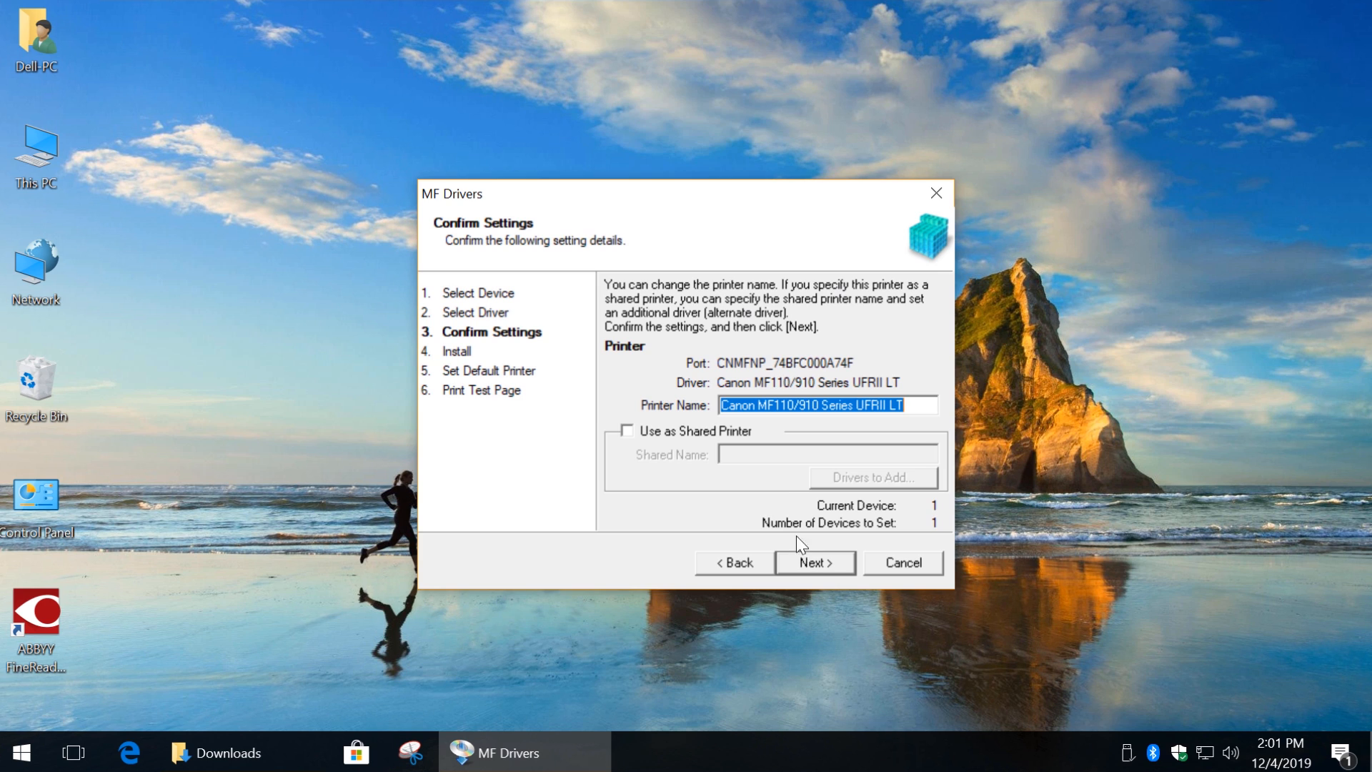
pyautogui.moveTo(836, 575)
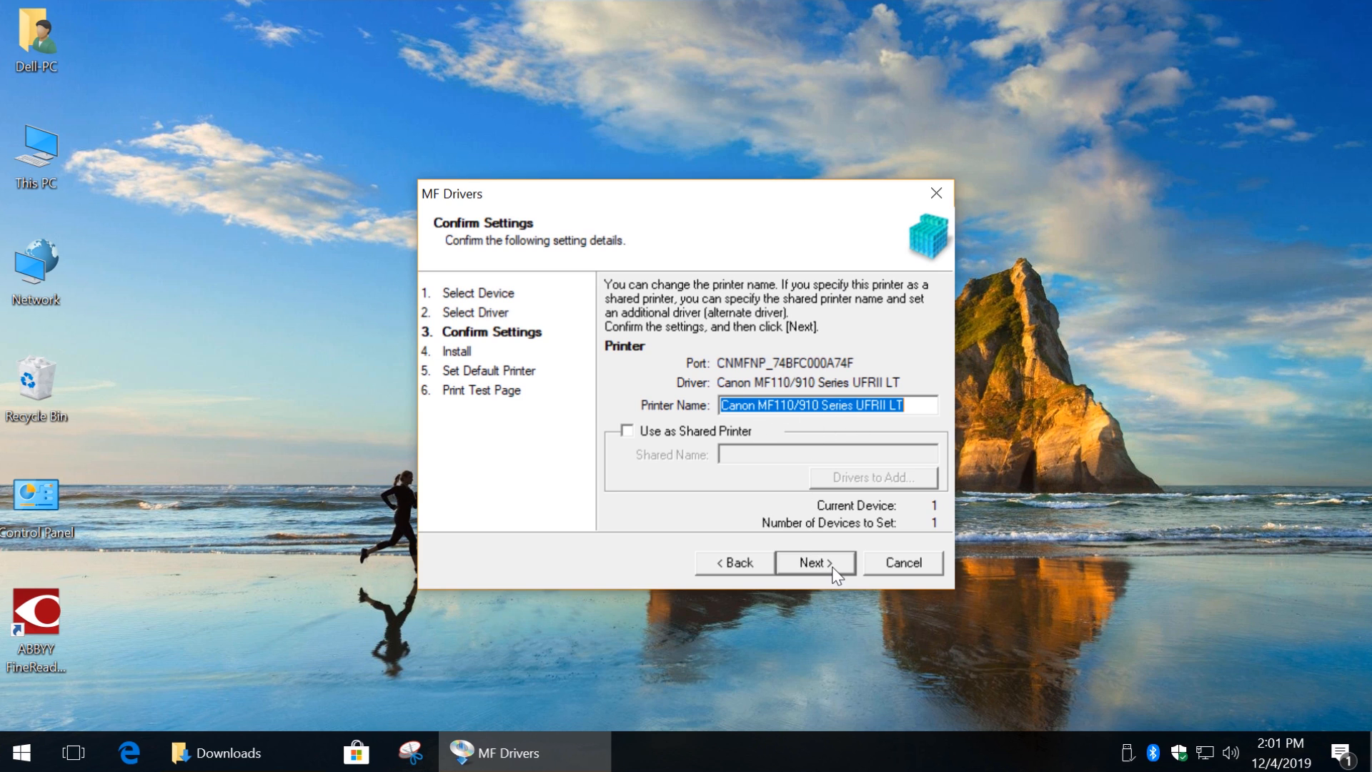
pyautogui.click(813, 561)
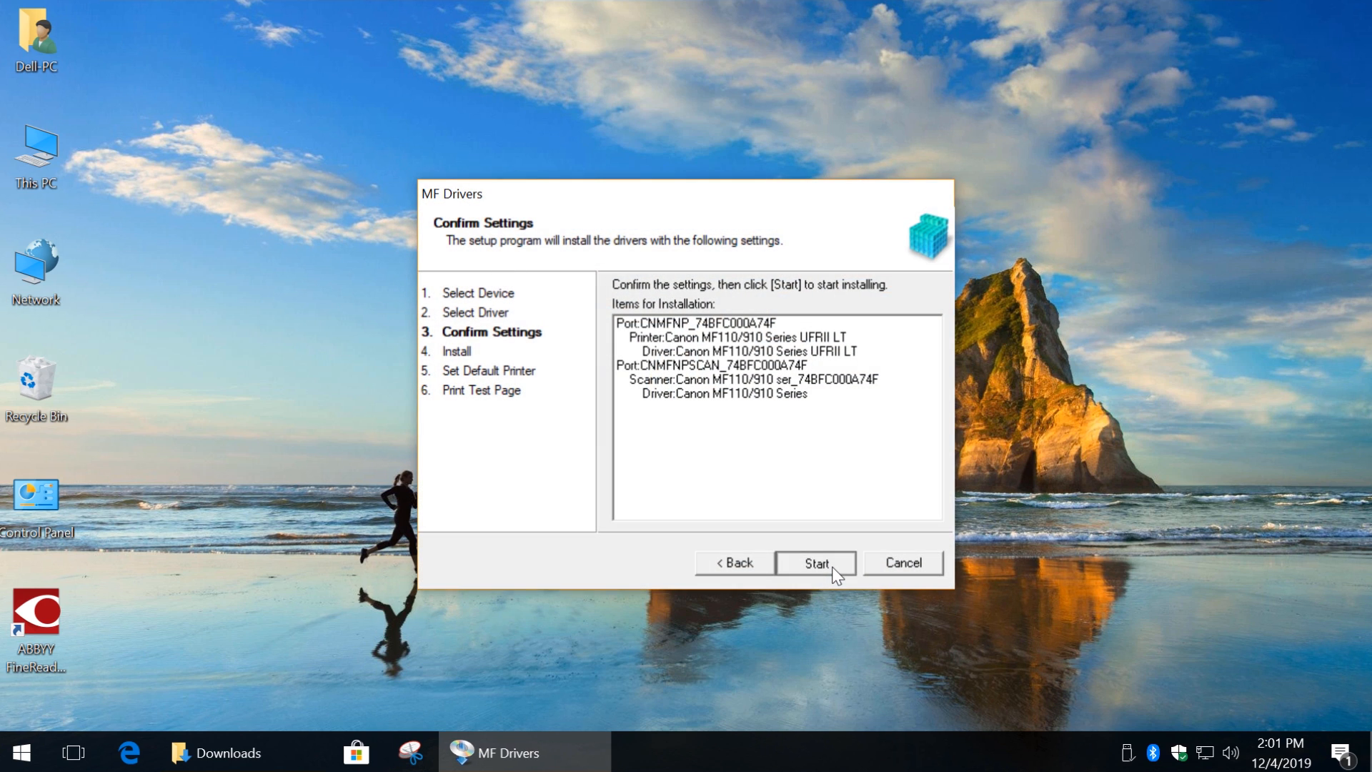
pyautogui.click(815, 563)
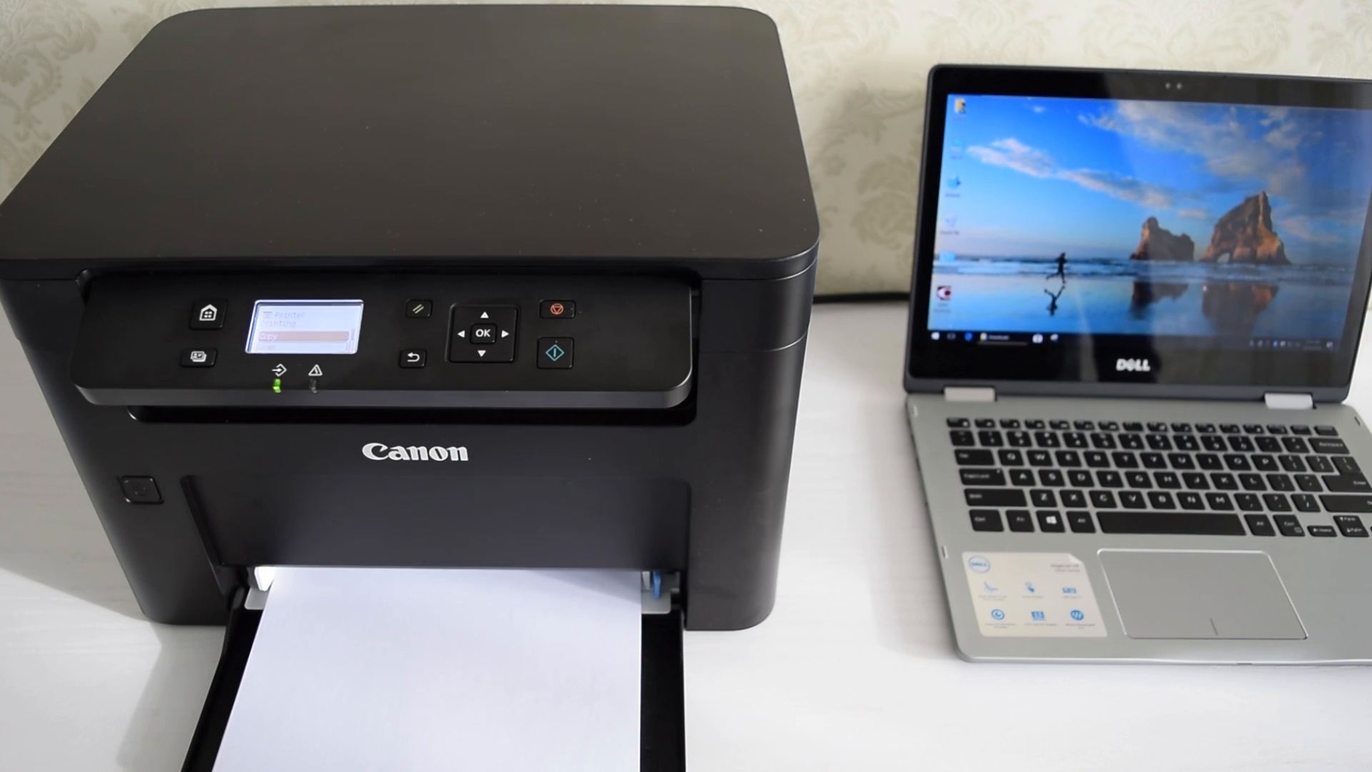
# Finish the driver installation so Canon and Canon Office Printer Utility appear as installed apps
pyautogui.click(21, 751)
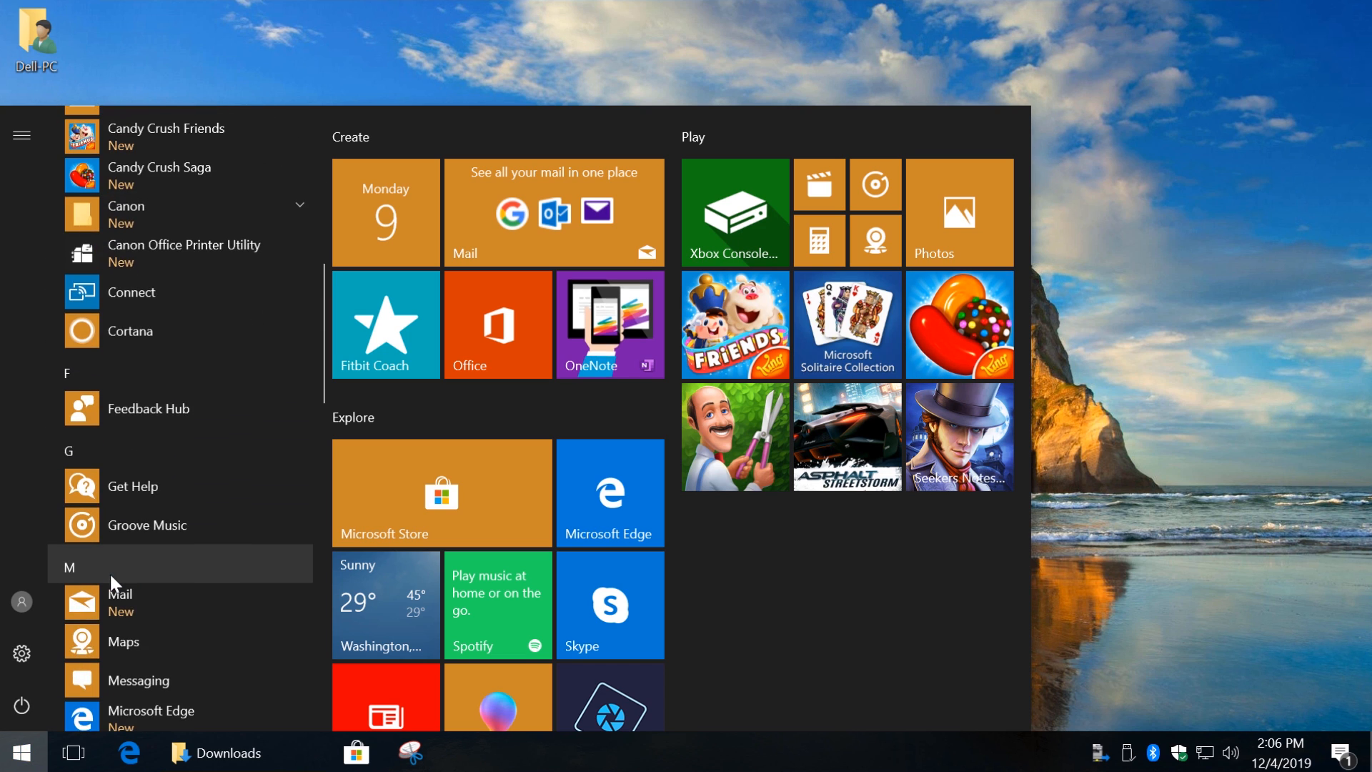
# Launch Windows Fax and Scan from Start and begin a New Scan with the Canon MF110/910 scanner
pyautogui.scroll(-3)
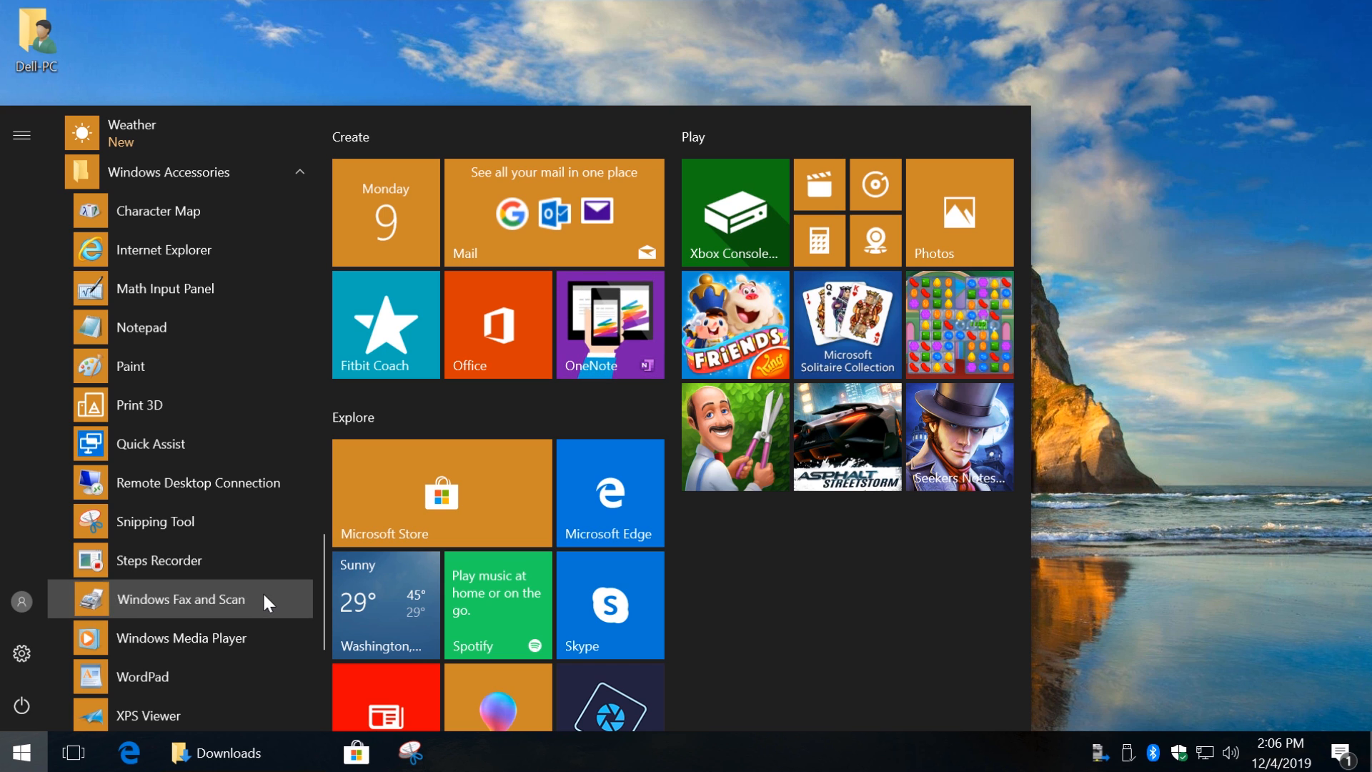
pyautogui.click(181, 599)
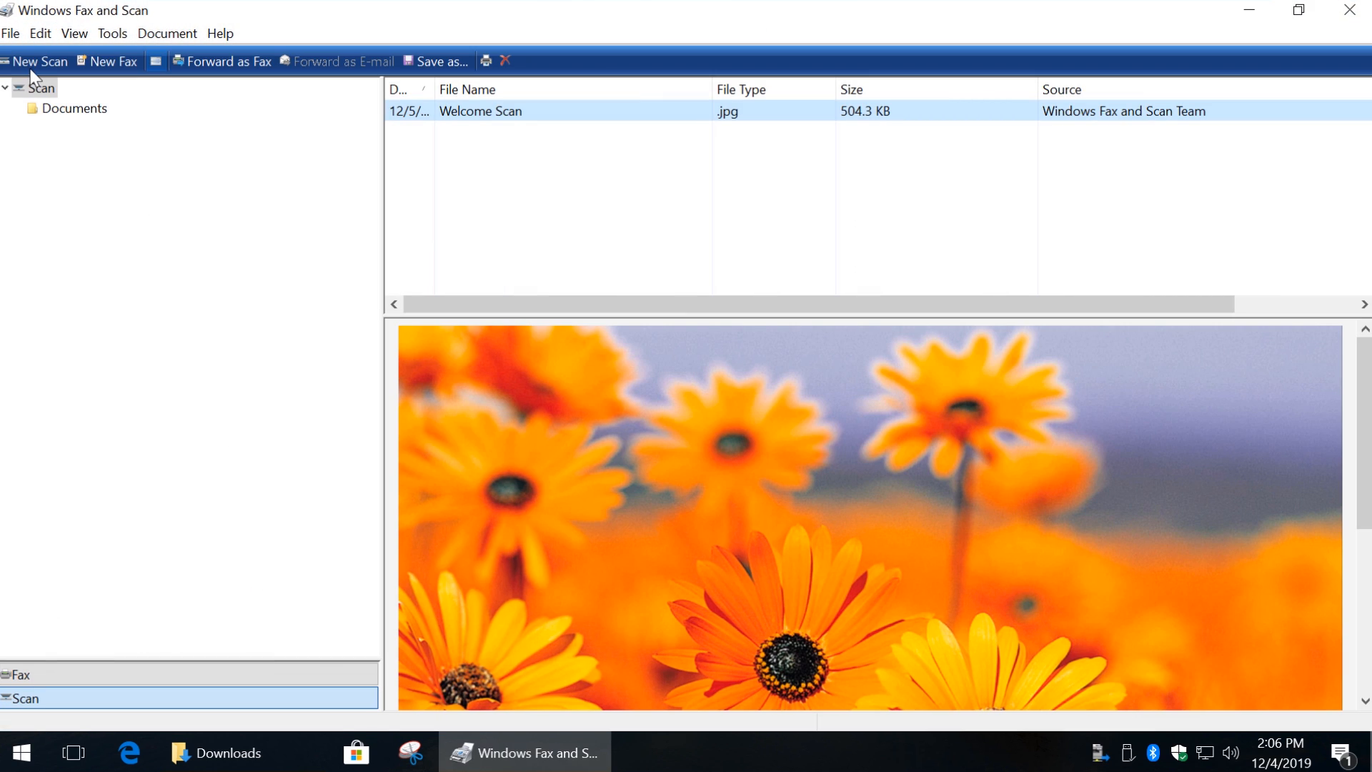
pyautogui.click(34, 61)
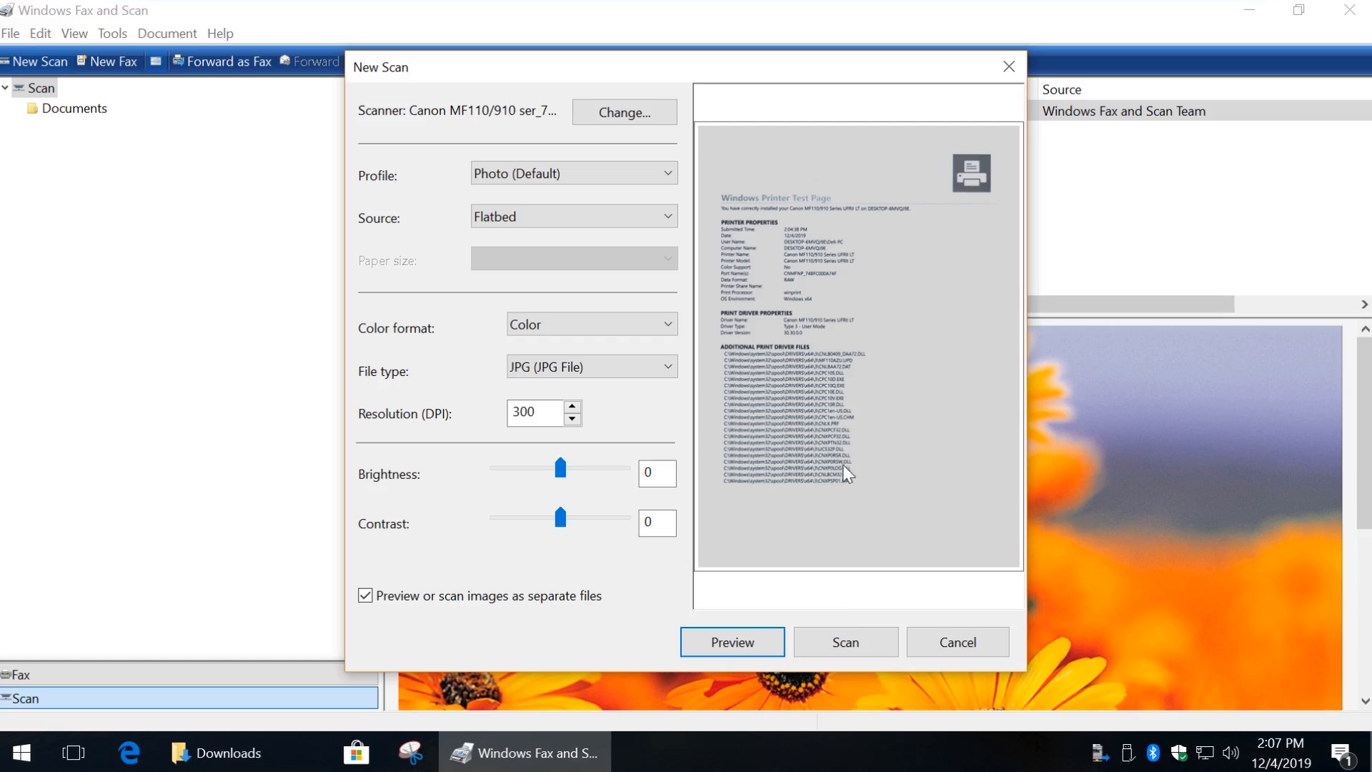
# Scan the test page into a new JPG image and scroll through the result
pyautogui.click(843, 641)
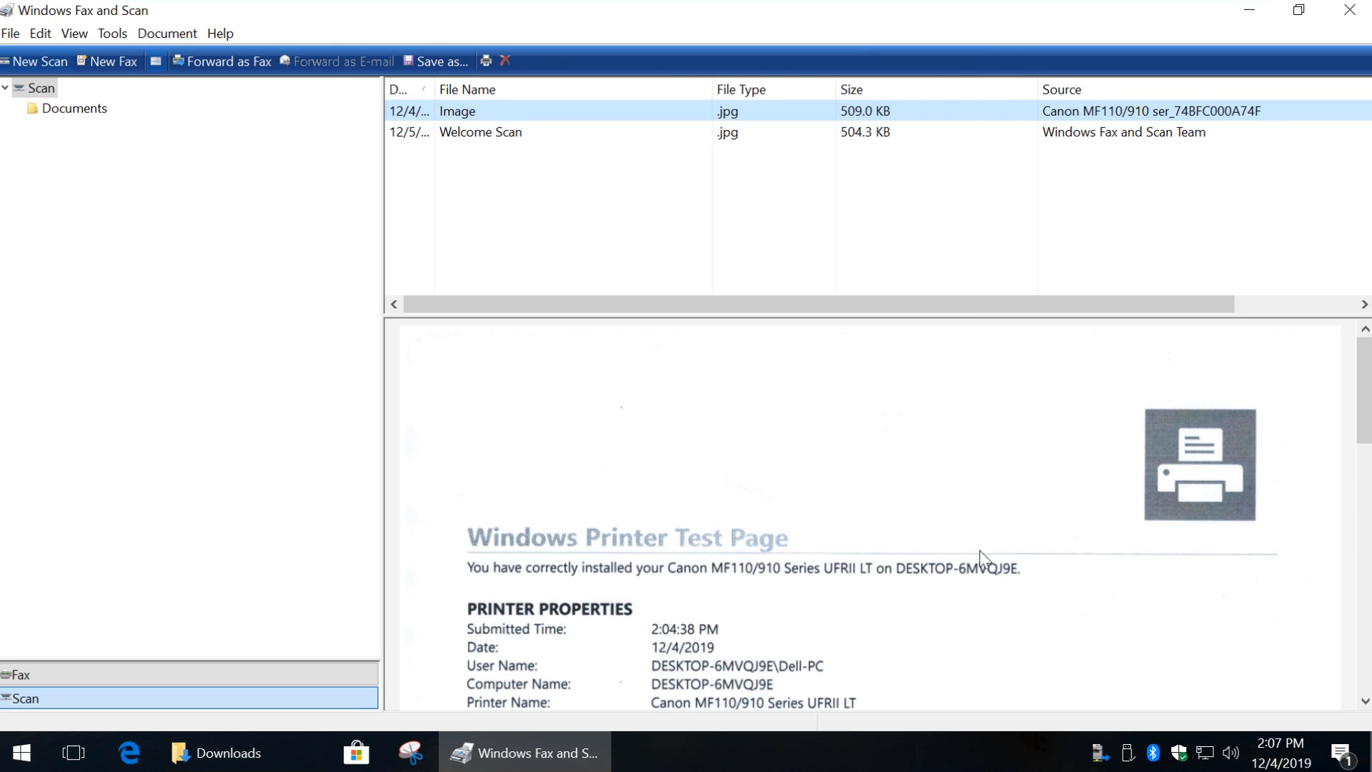
pyautogui.scroll(-3)
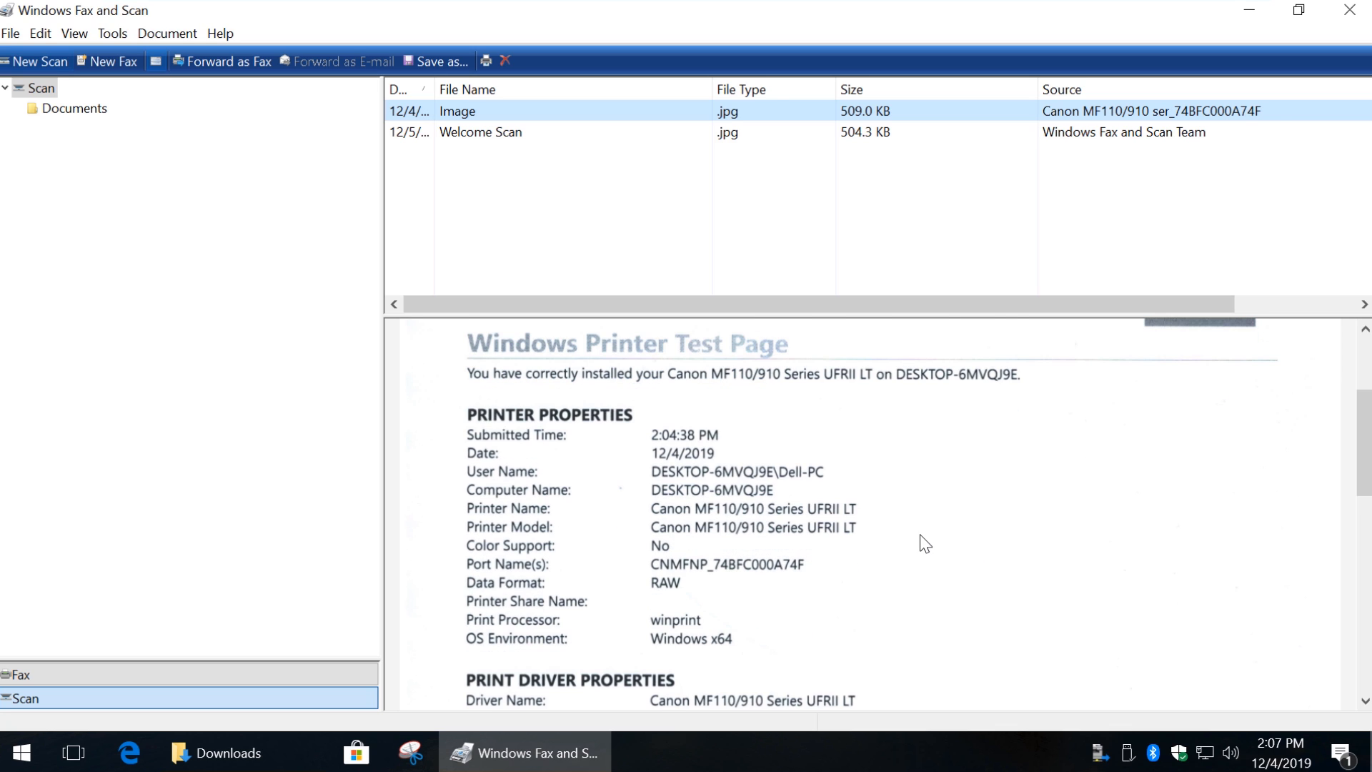
pyautogui.moveTo(804, 525)
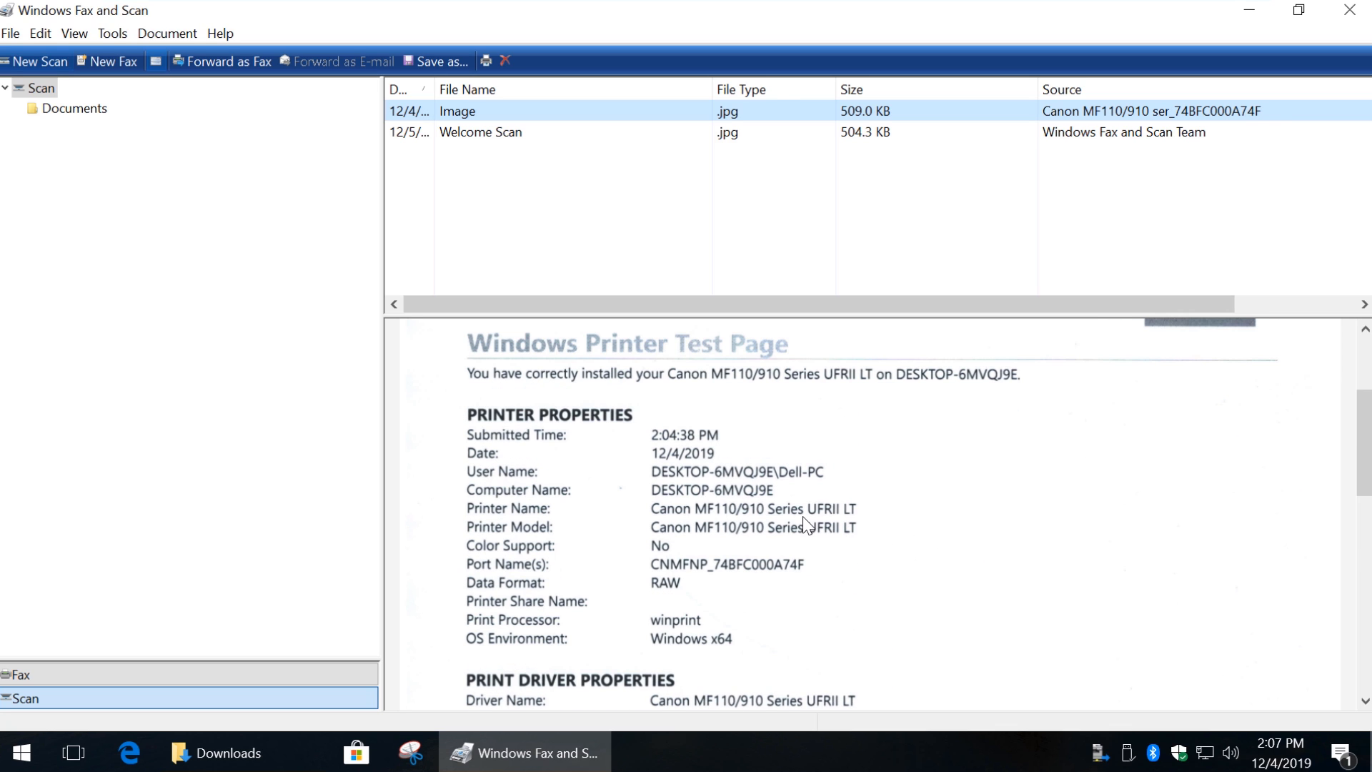
pyautogui.scroll(-3)
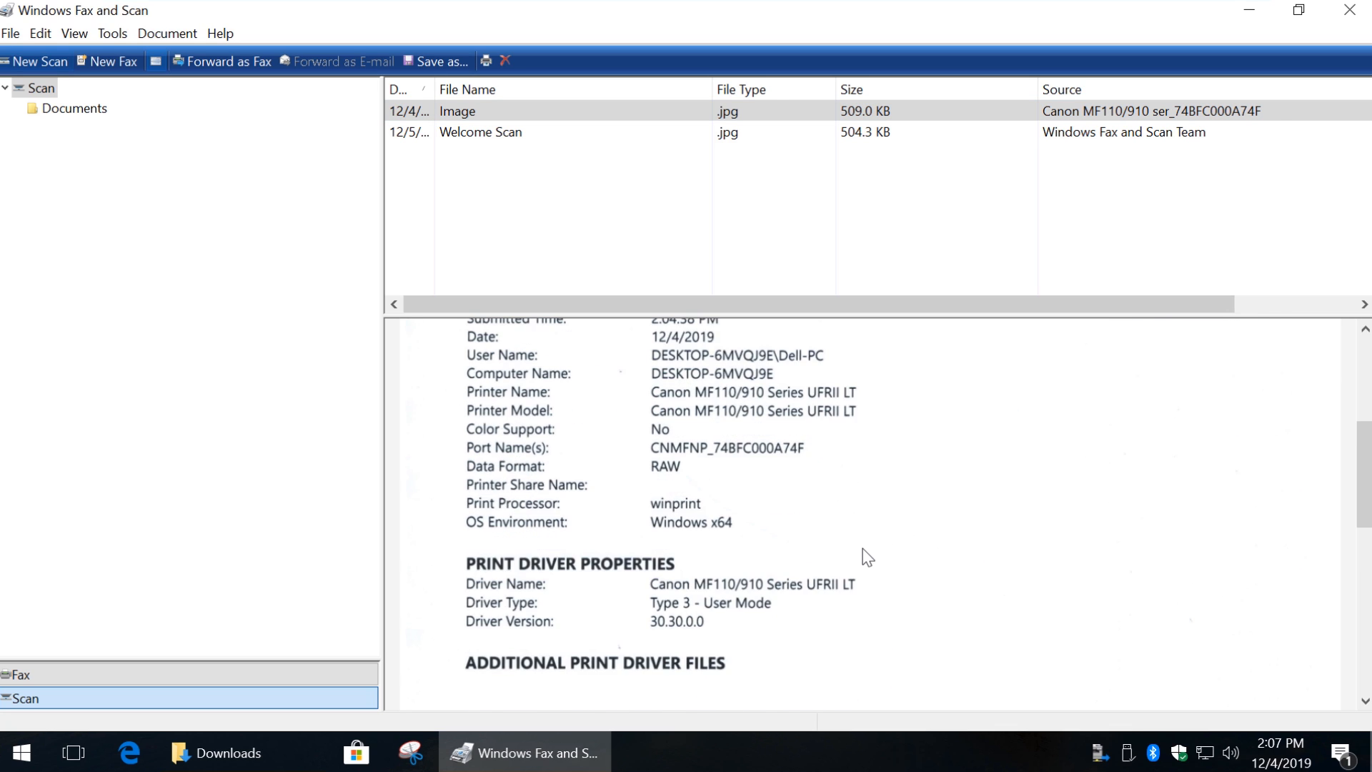
pyautogui.scroll(-3)
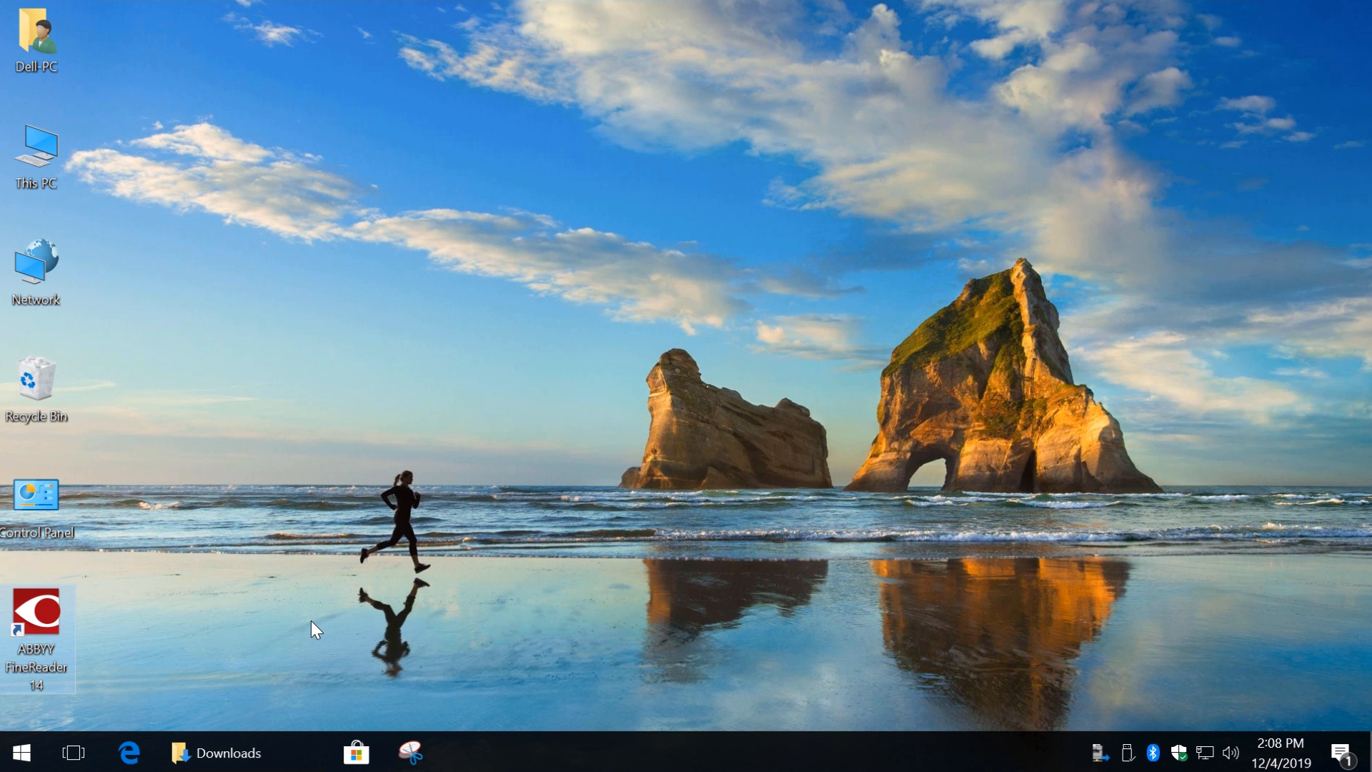
# Launch ABBYY FineReader 14 from the desktop shortcut to its New Task window
pyautogui.doubleClick(36, 613)
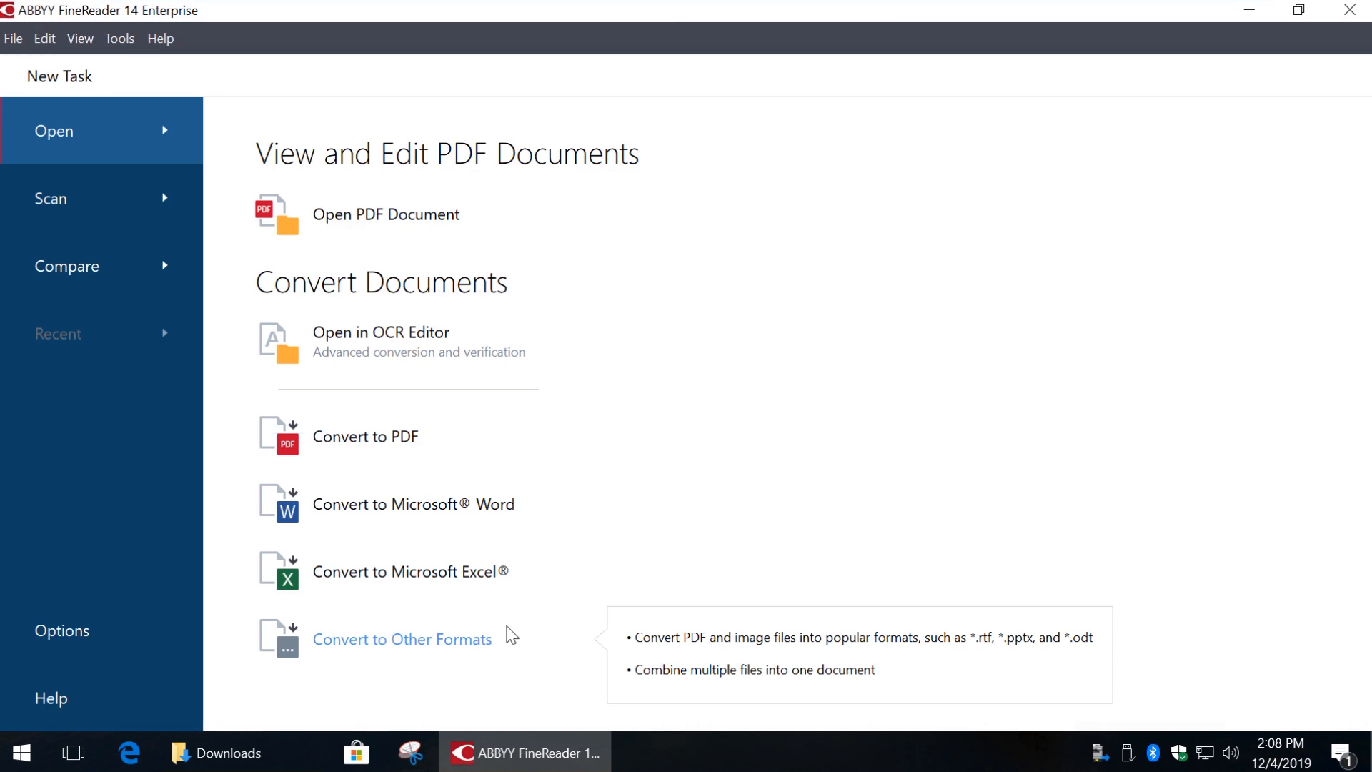
pyautogui.moveTo(365, 435)
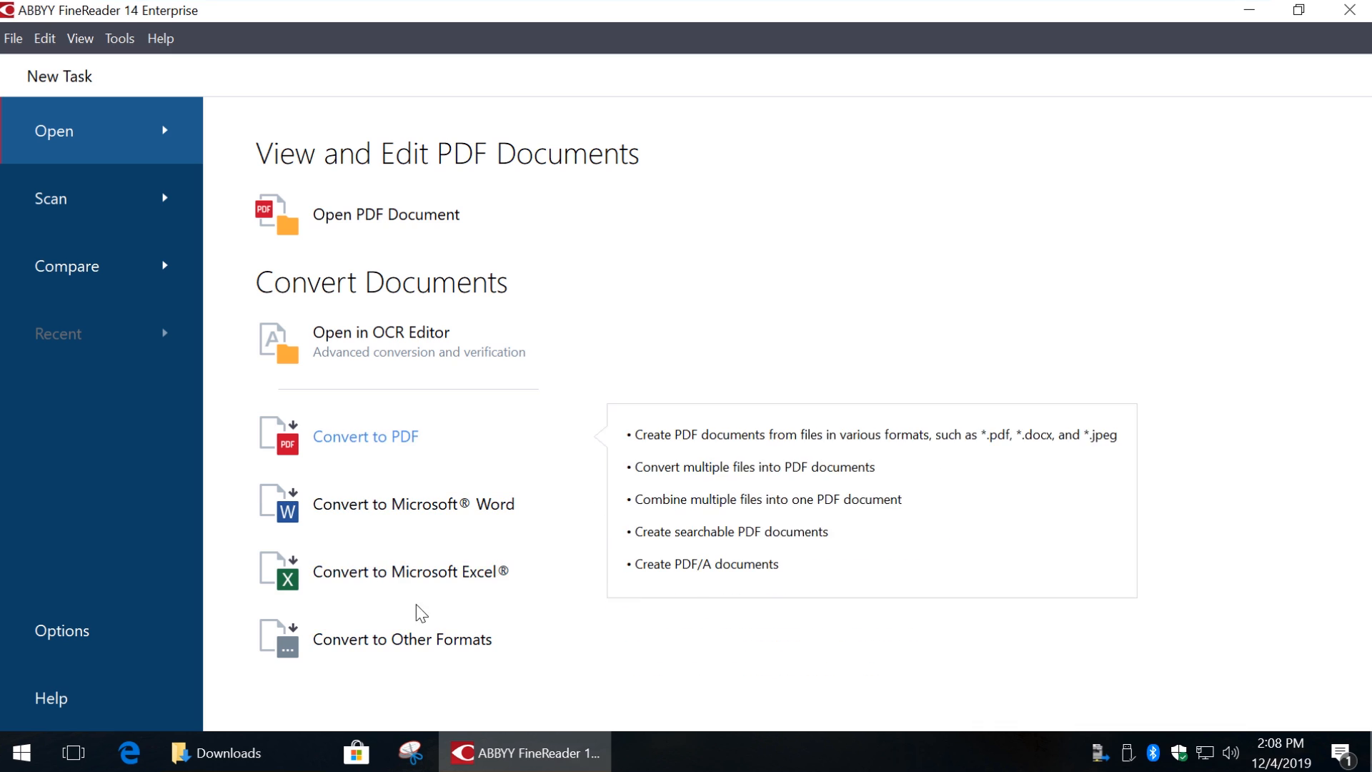
pyautogui.click(380, 340)
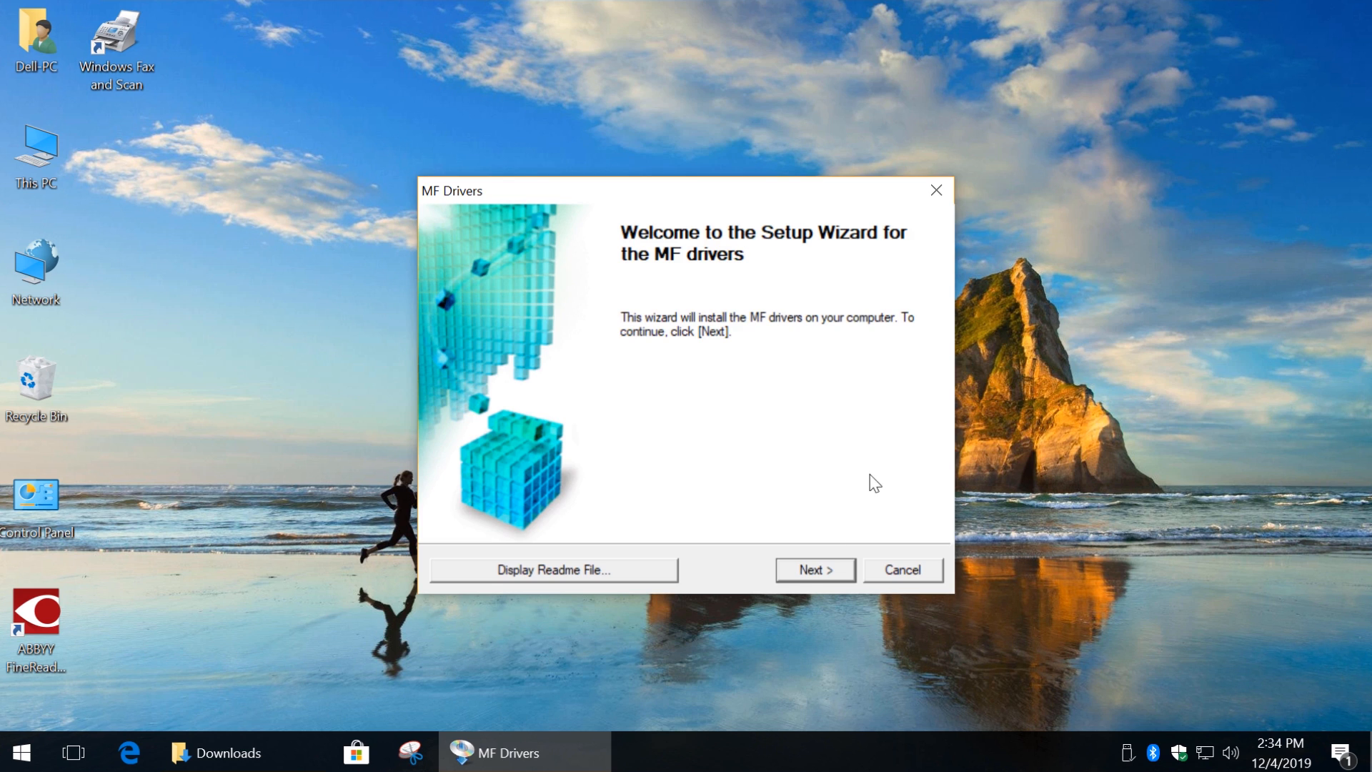
# Clear the firewall block and search by IP to find the MF110/910 at 192.168.1.5
pyautogui.click(812, 571)
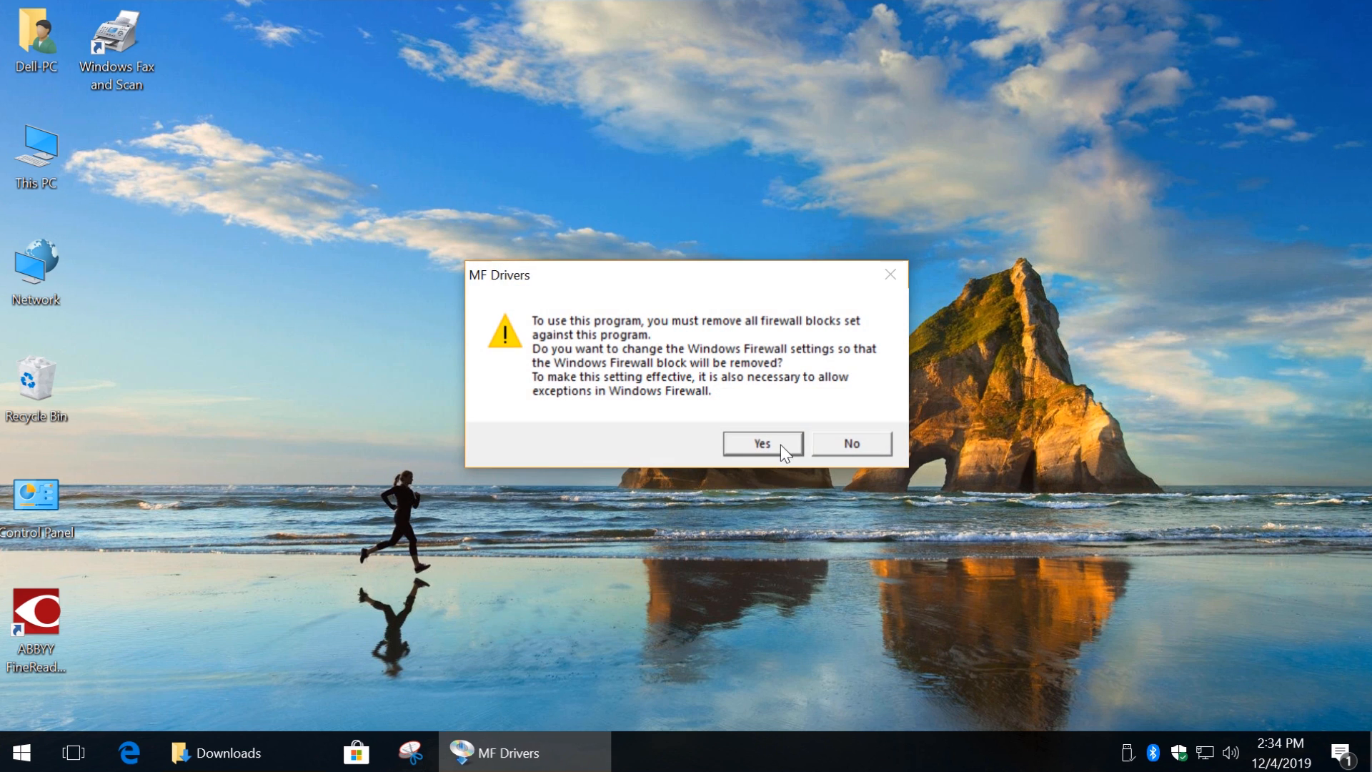
pyautogui.click(761, 443)
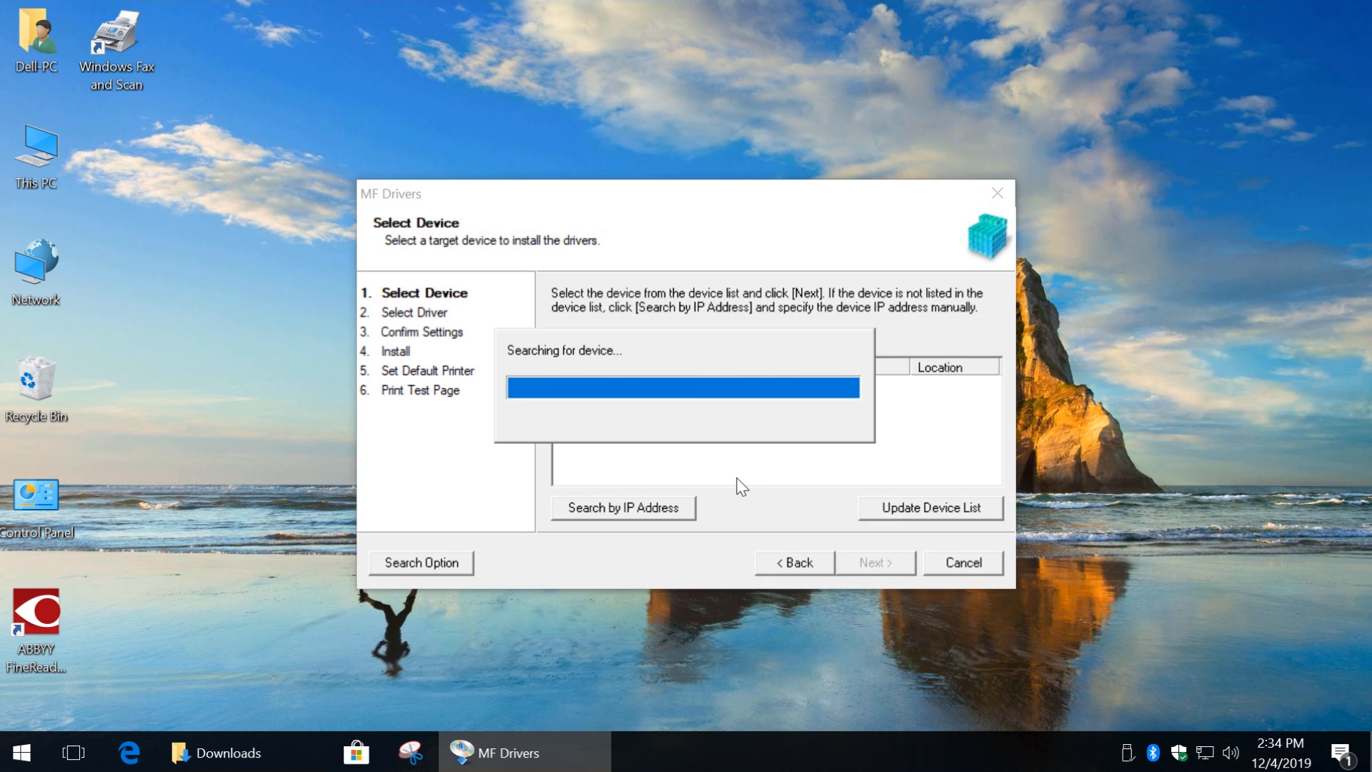
pyautogui.click(623, 508)
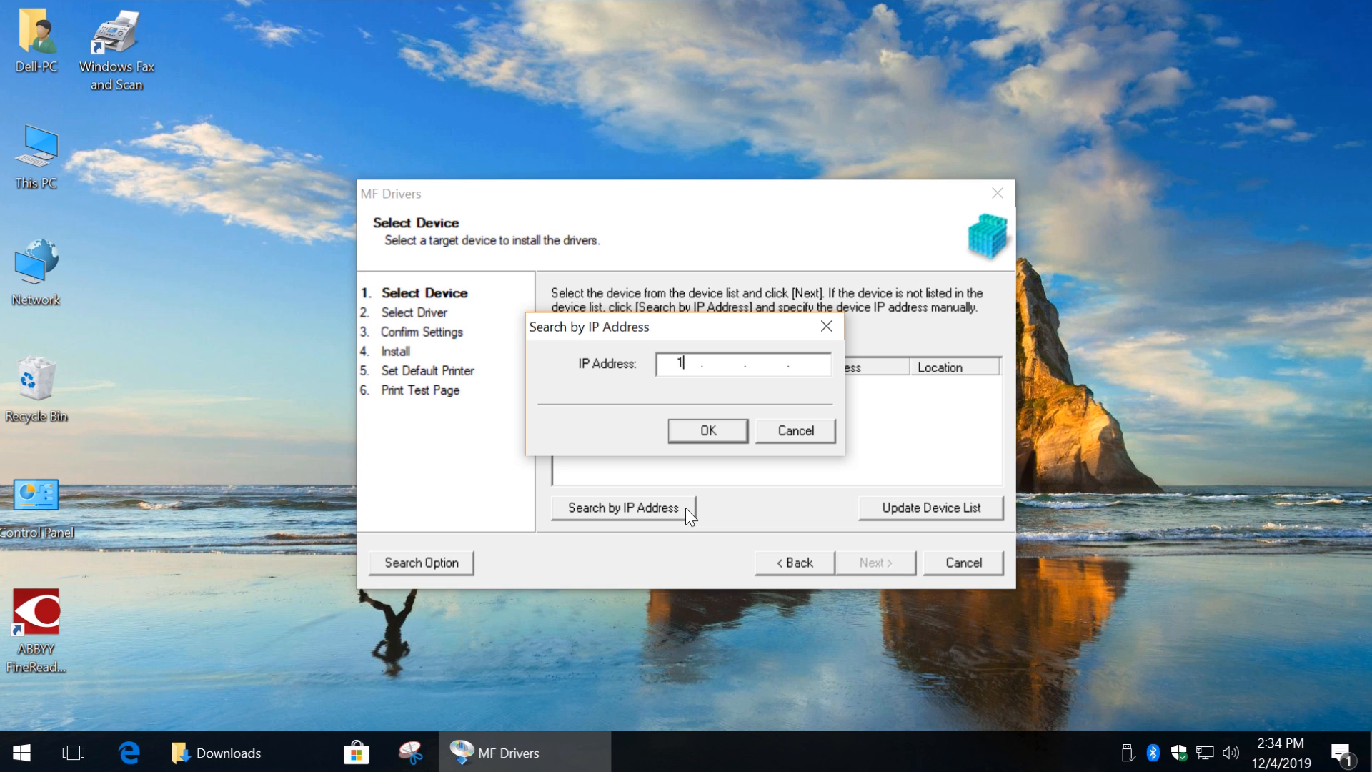
pyautogui.click(706, 430)
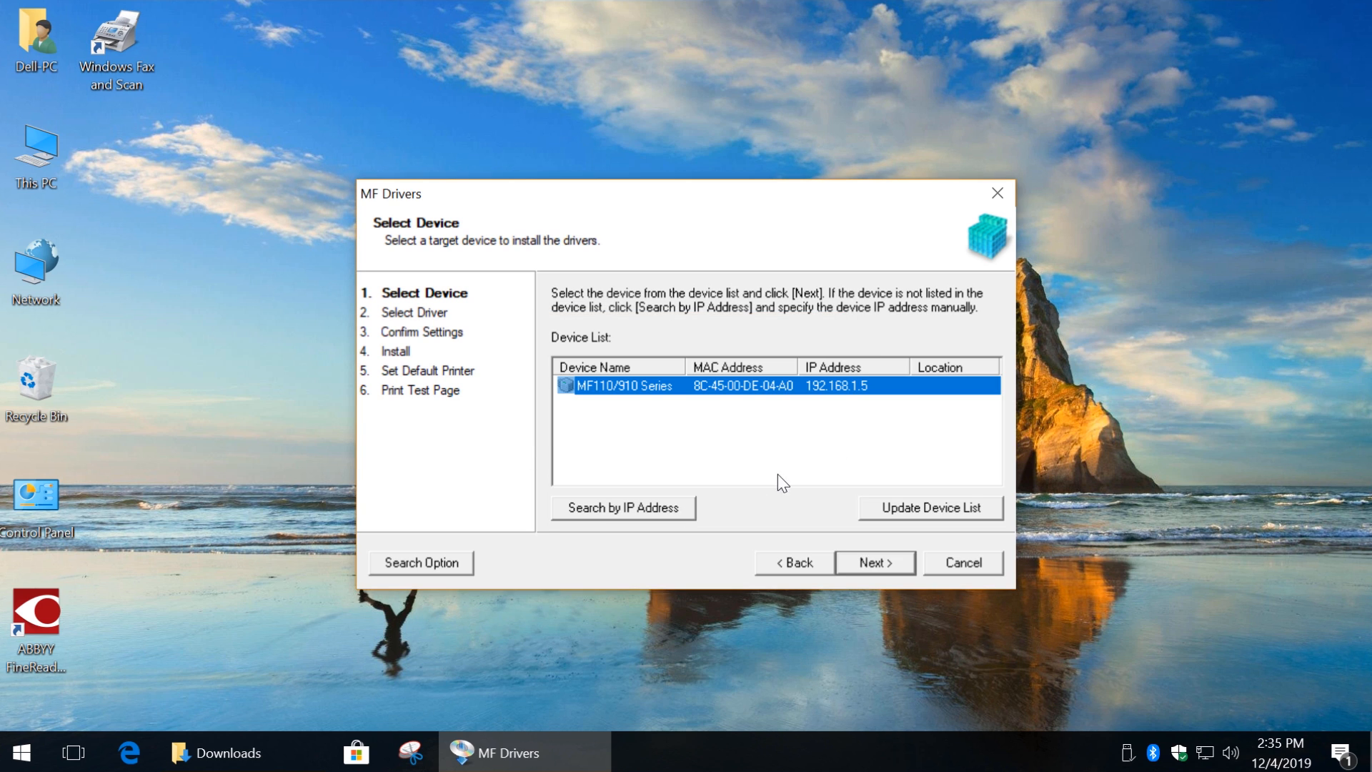
# Install the network drivers for the found MF110/910, print the test page, and exit the installer
pyautogui.click(872, 563)
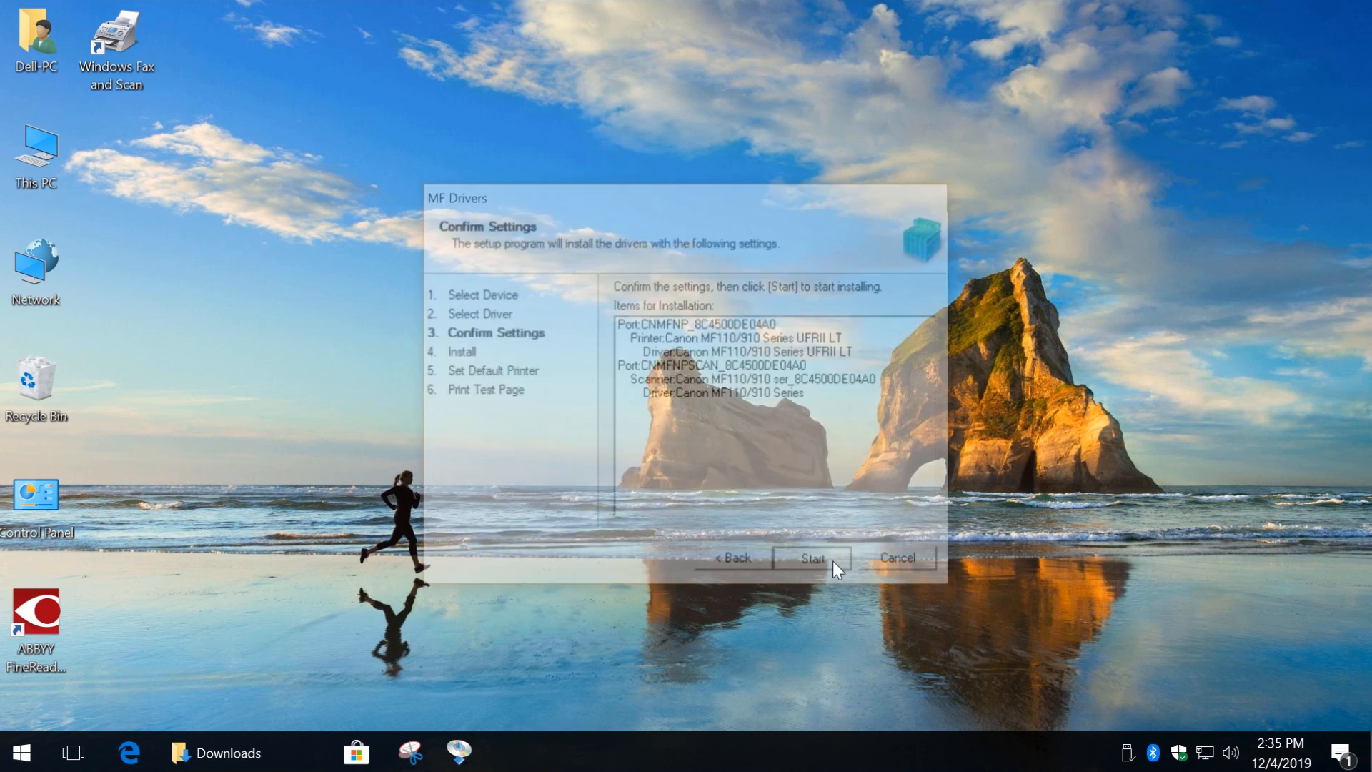
pyautogui.click(812, 557)
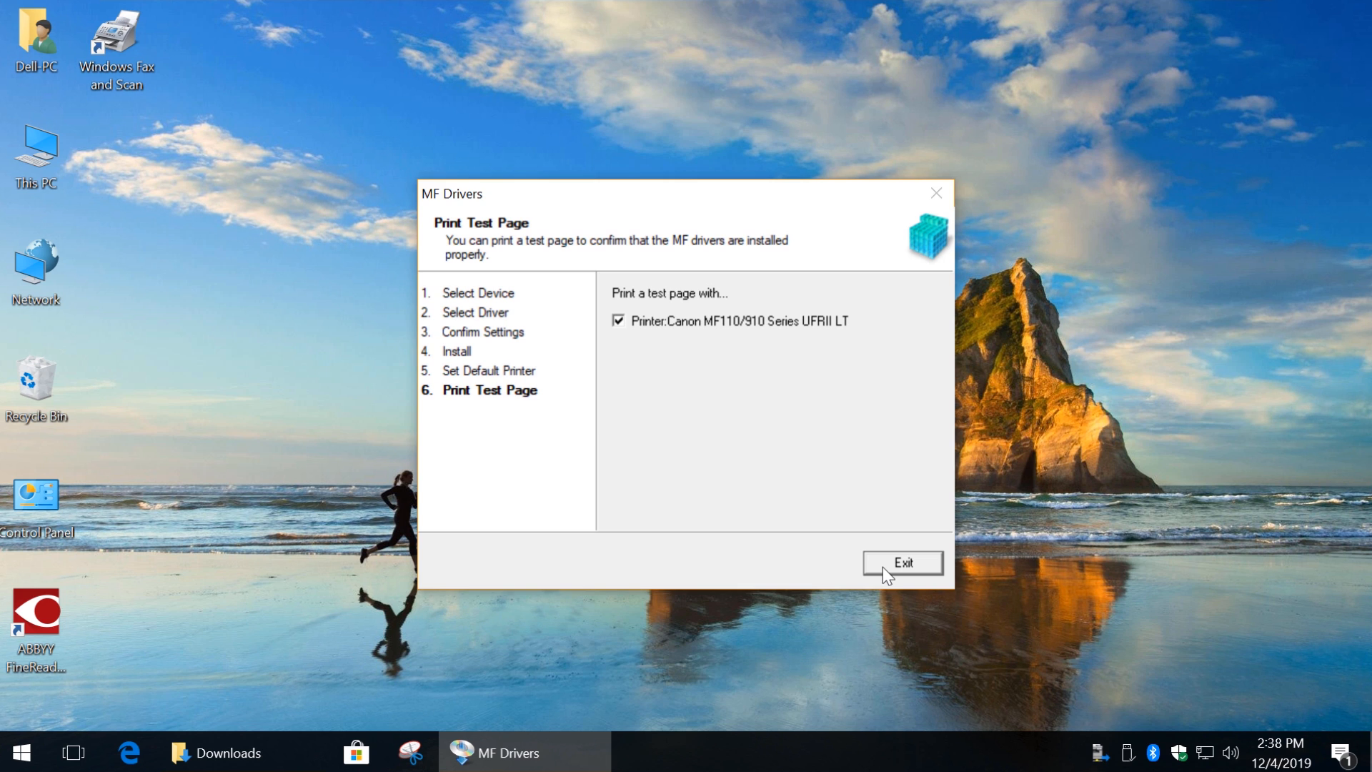
pyautogui.click(901, 563)
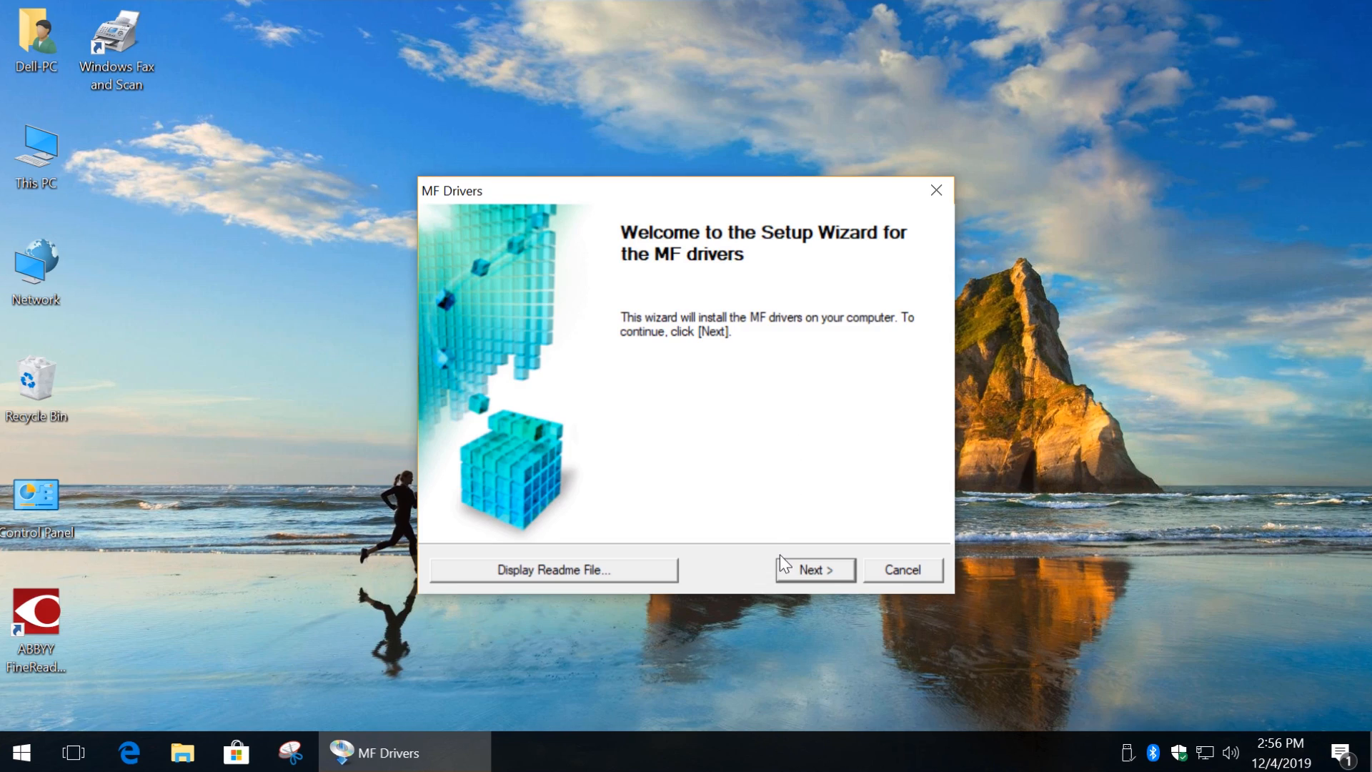
# Accept the licence, copy the USB-connection drivers, skip connecting the device and close the wizard
pyautogui.click(812, 571)
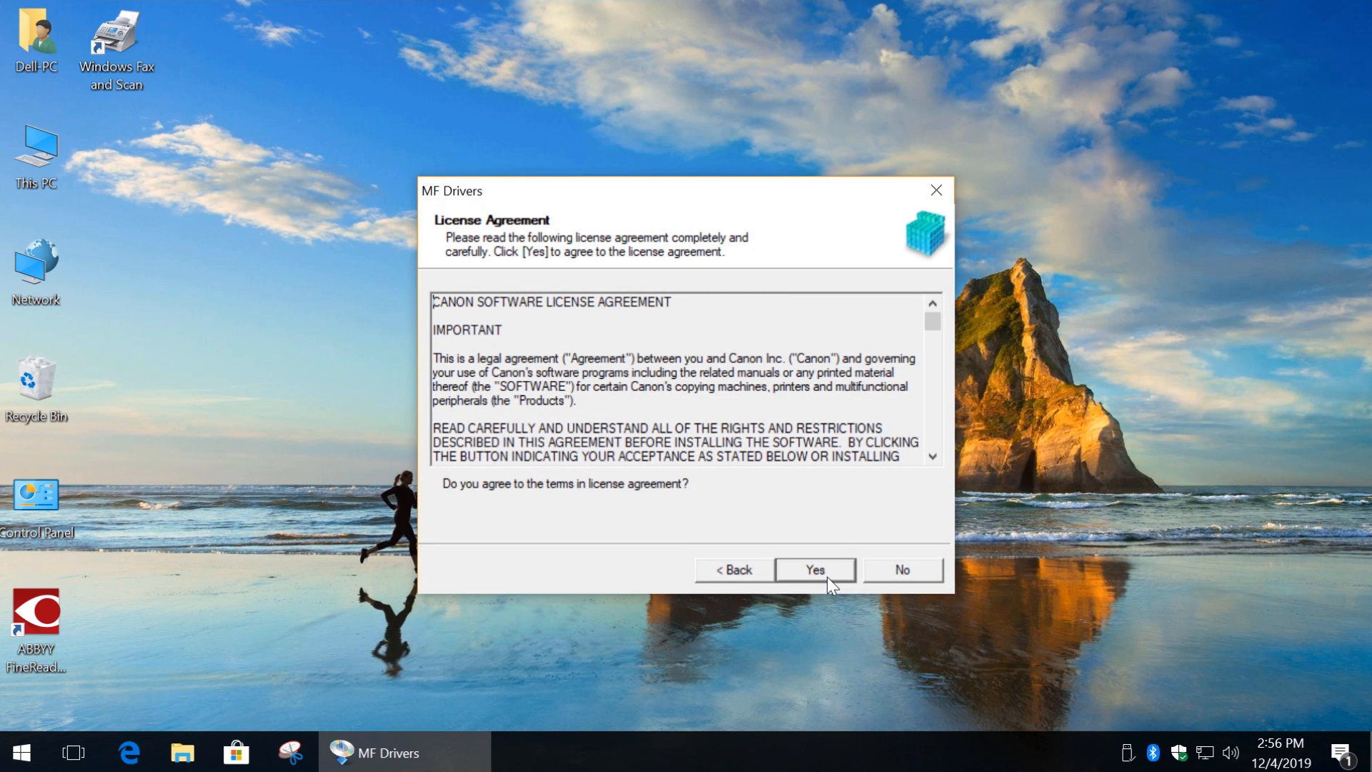
pyautogui.click(813, 571)
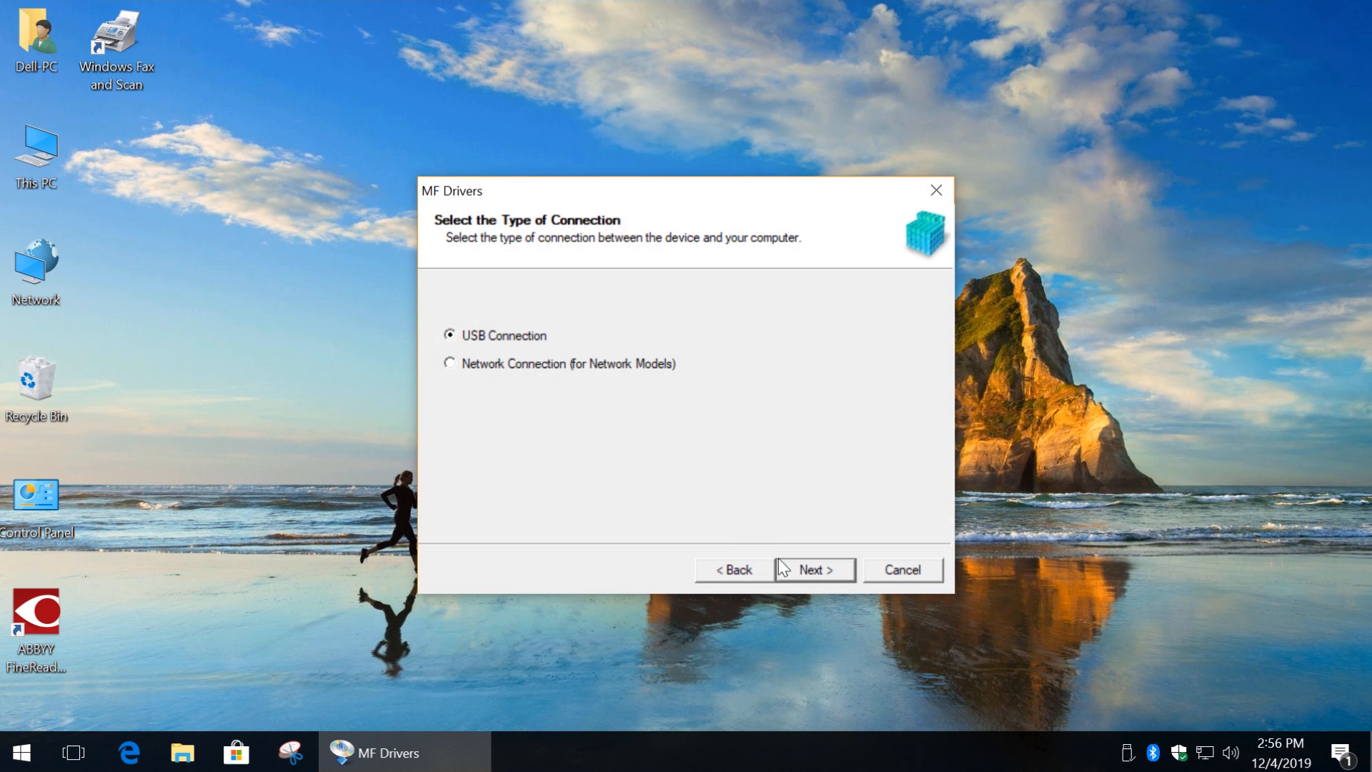
pyautogui.click(812, 570)
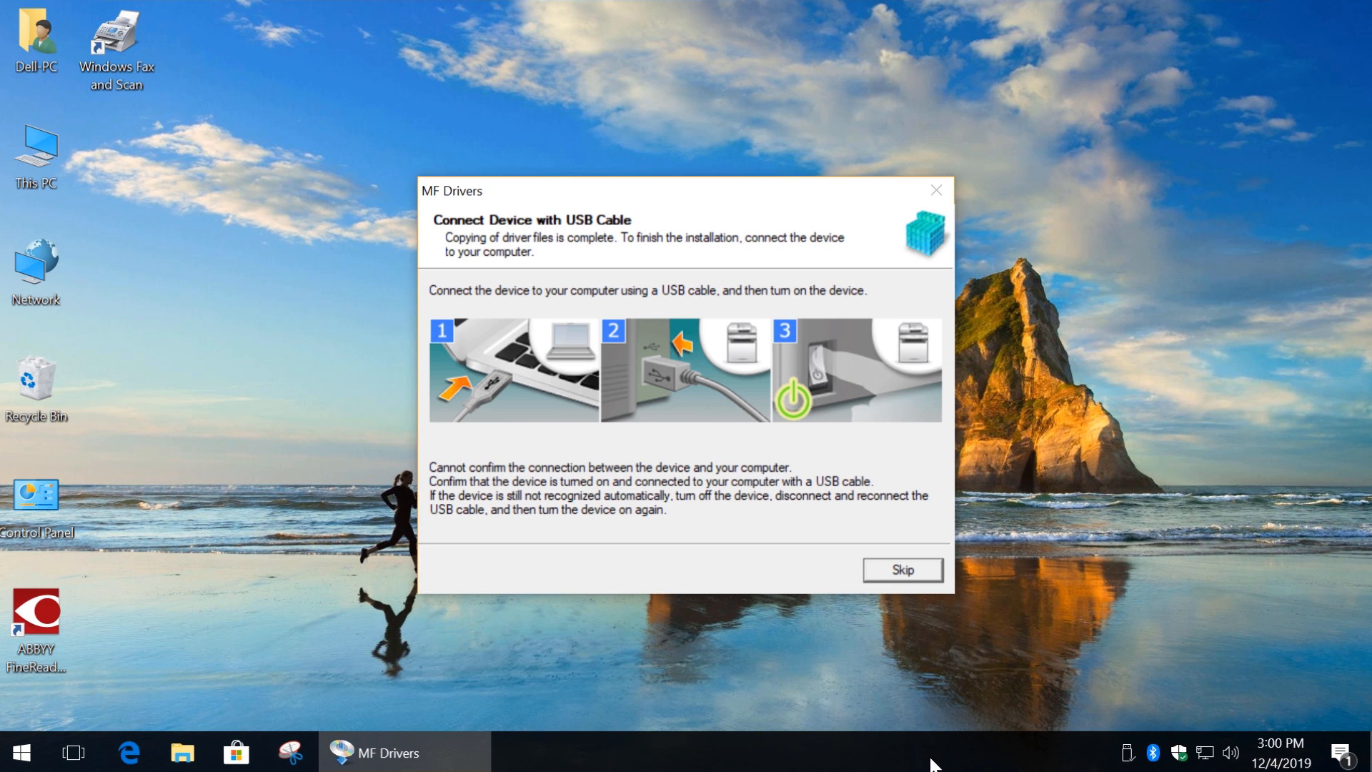
pyautogui.click(901, 570)
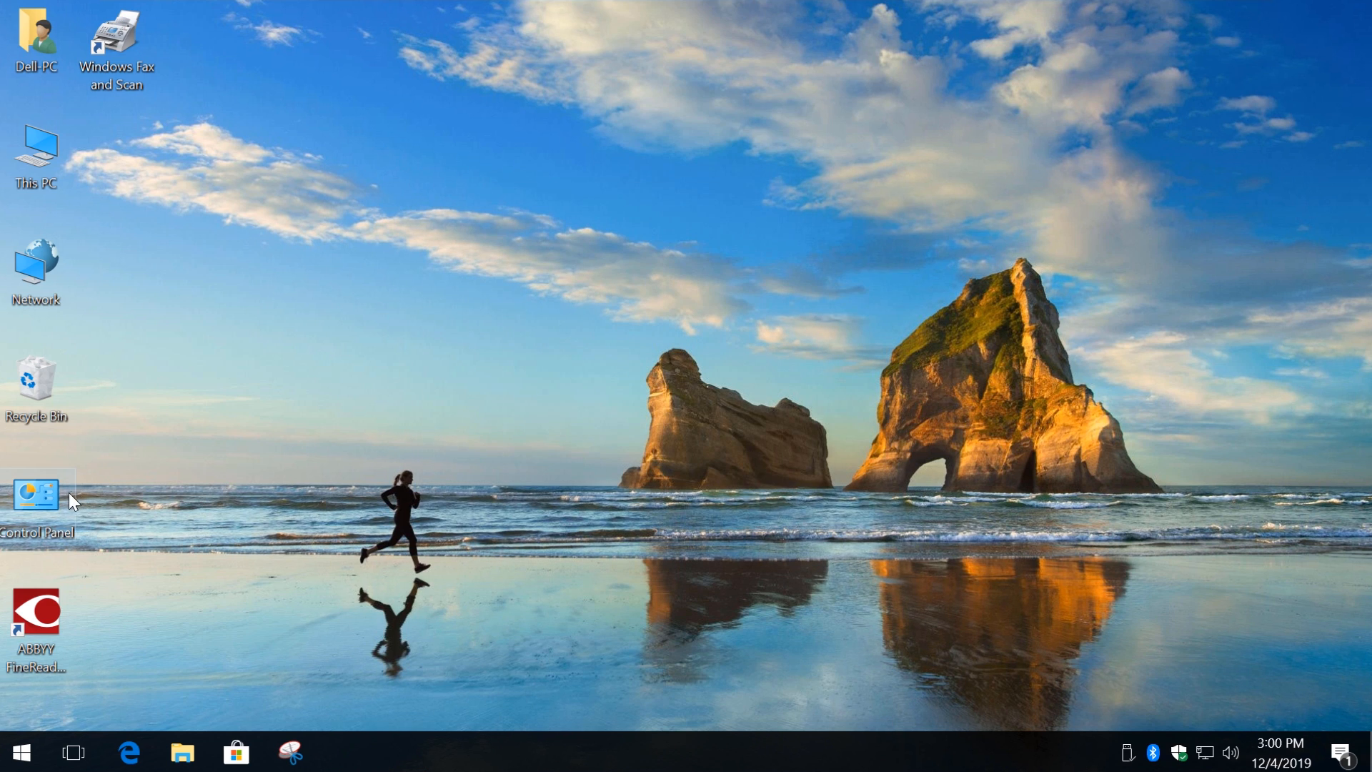
# From Control Panel's Devices and Printers, send a test page to the Canon MF110/910 printer
pyautogui.doubleClick(36, 493)
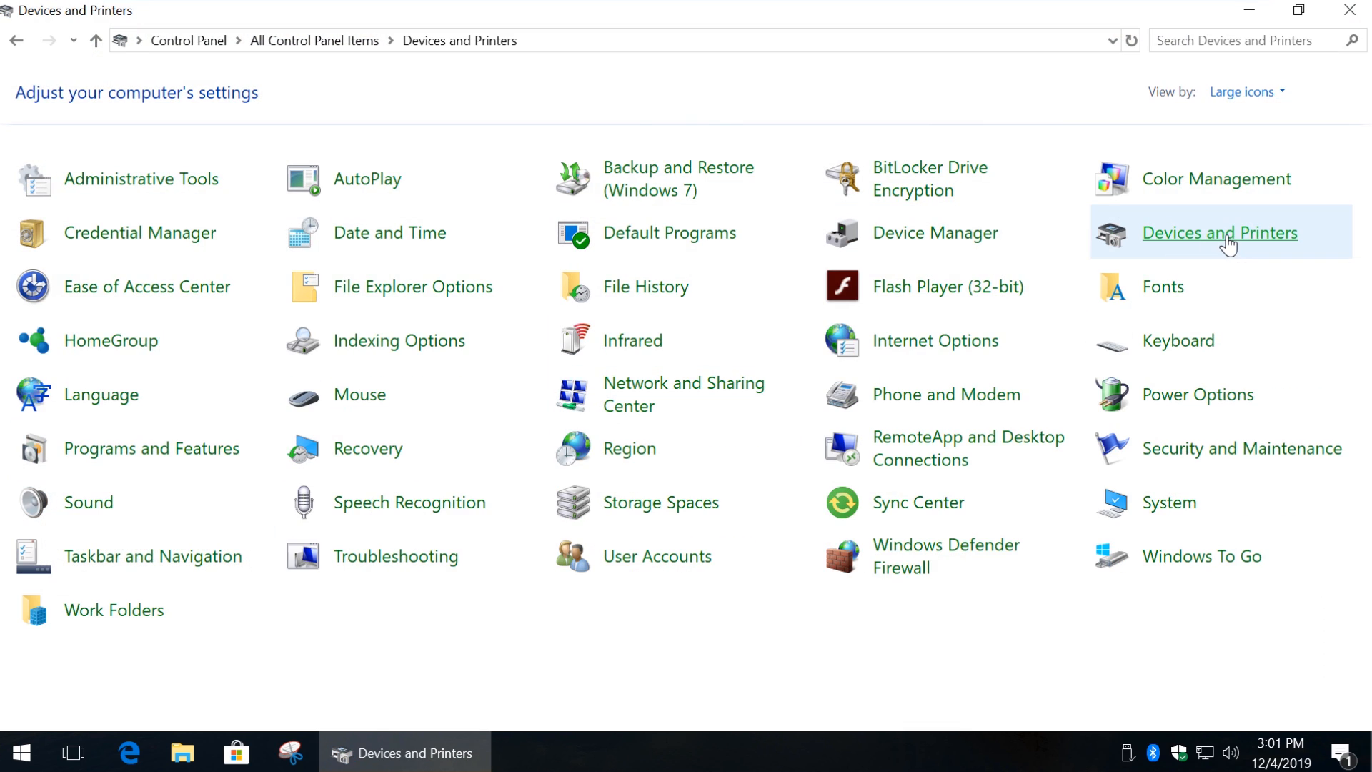
pyautogui.click(1219, 233)
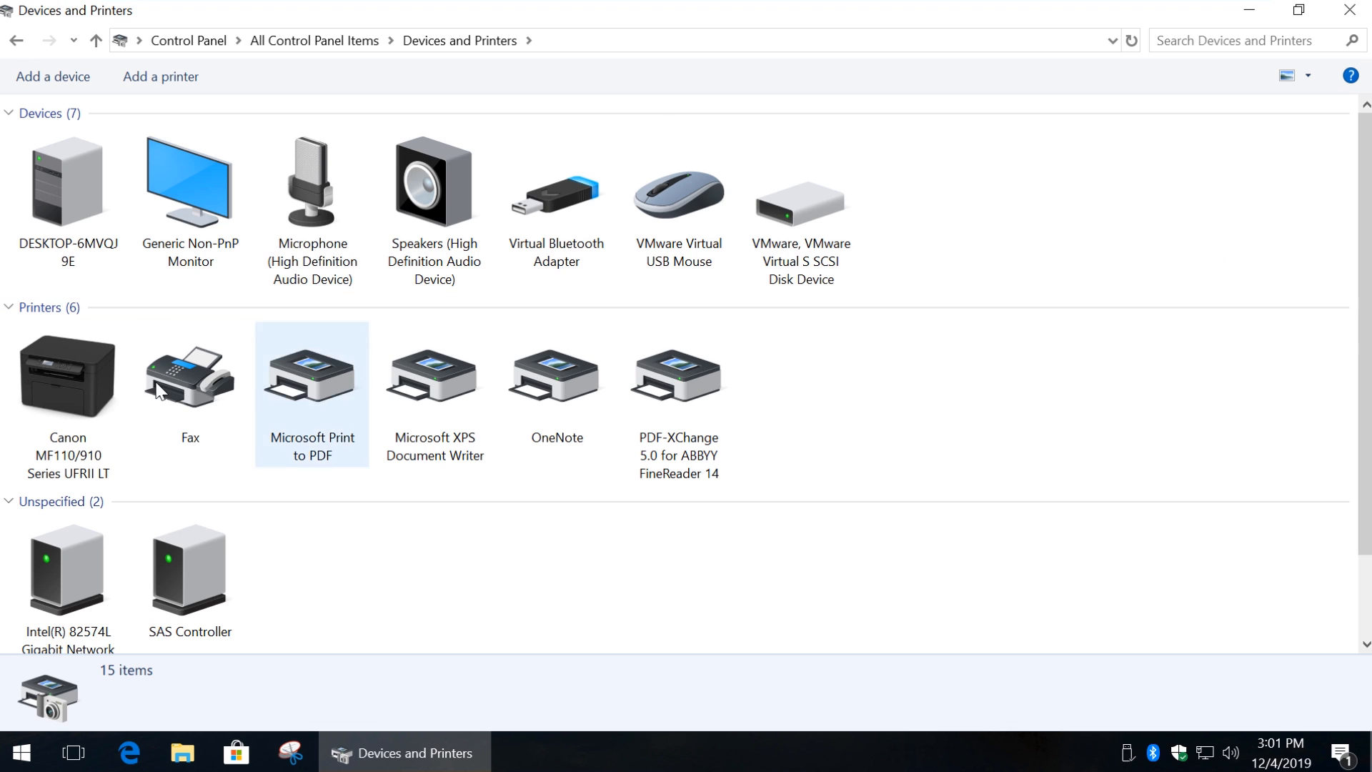
pyautogui.rightClick(67, 376)
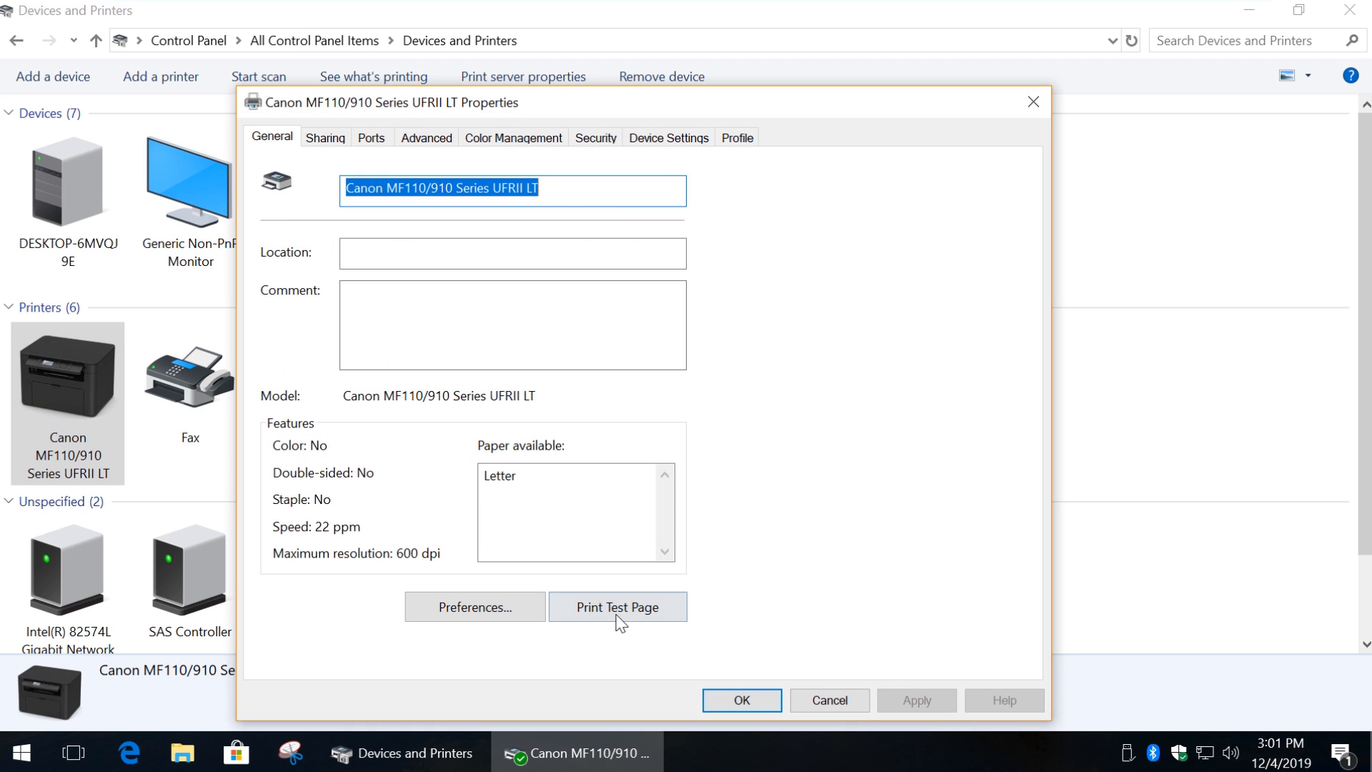
pyautogui.click(618, 606)
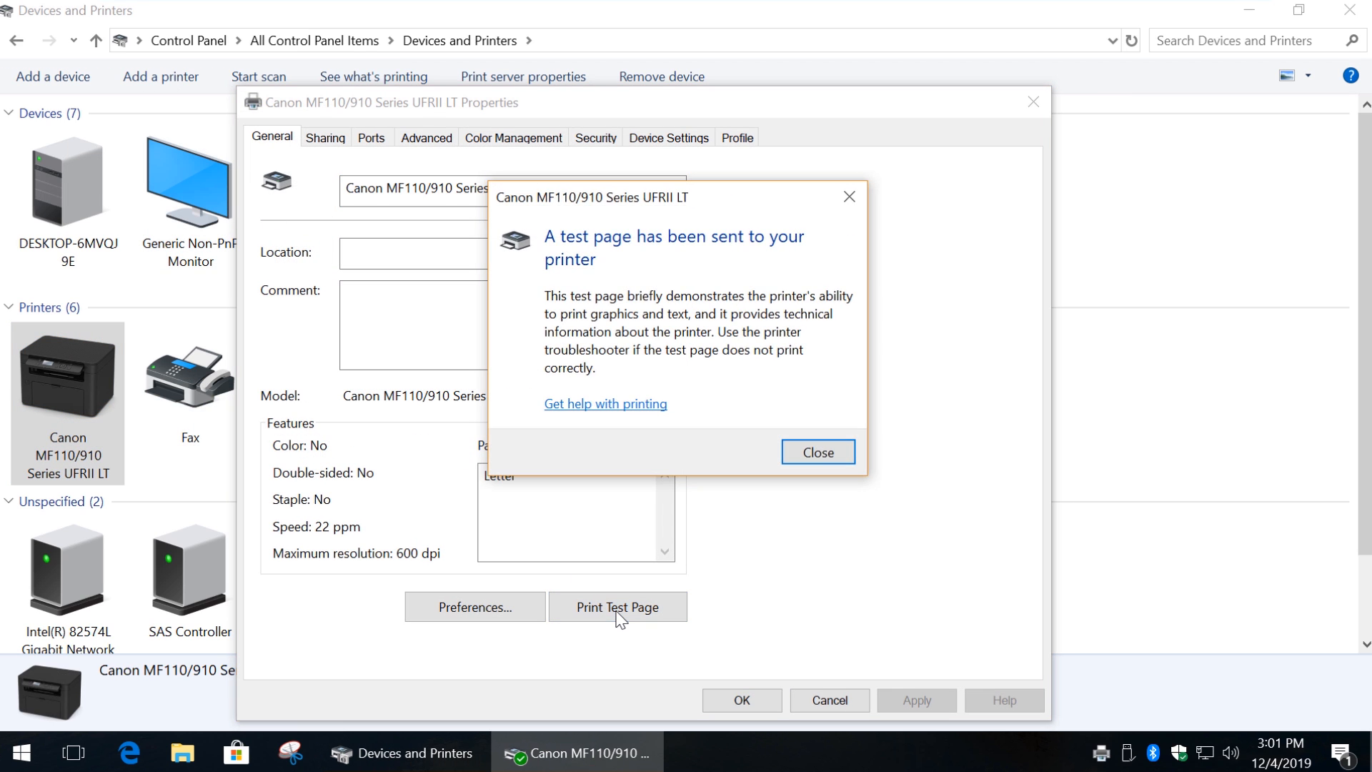
pyautogui.click(257, 76)
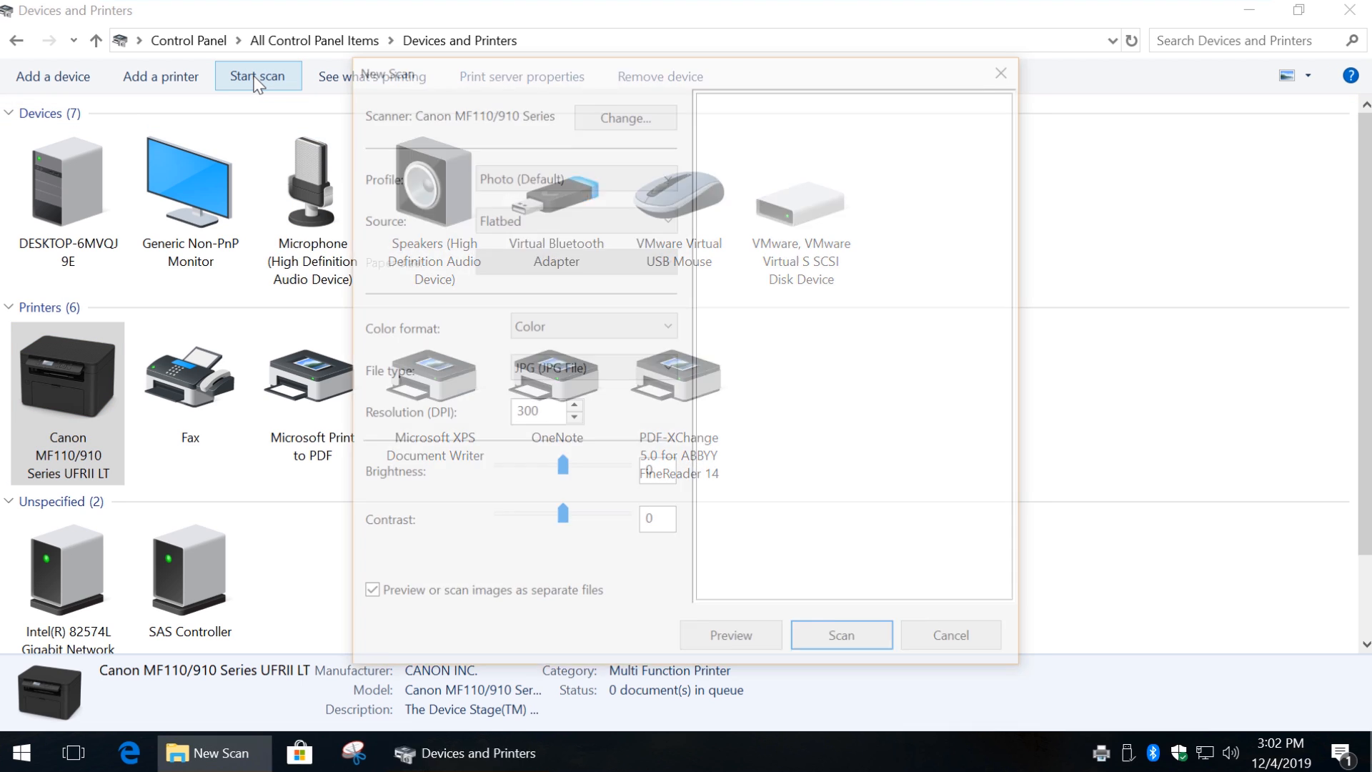